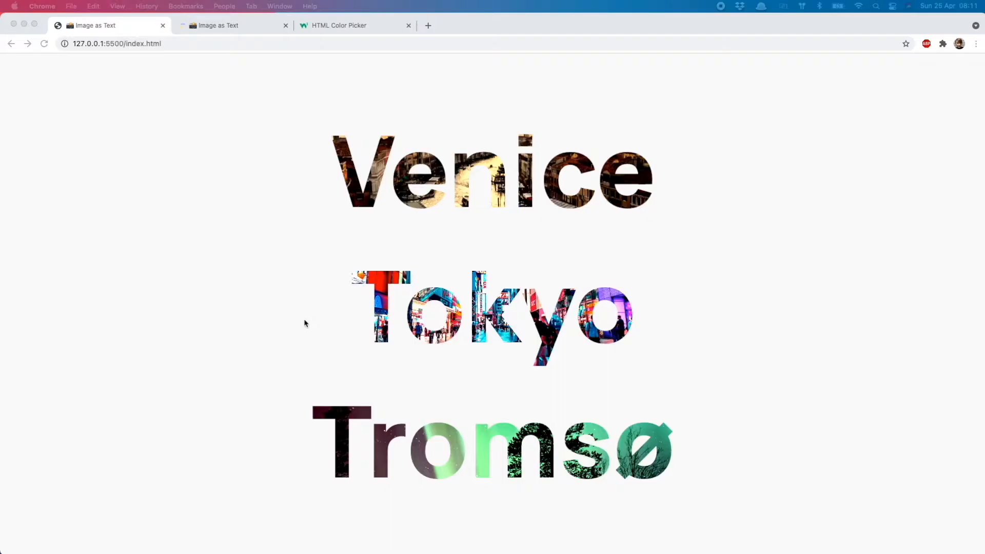
pyautogui.moveTo(554, 367)
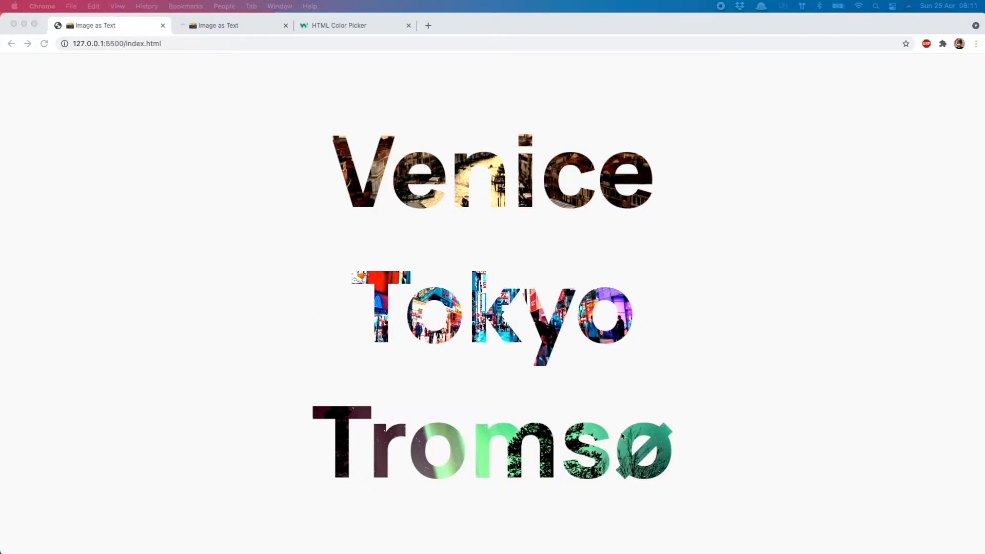
pyautogui.moveTo(640, 493)
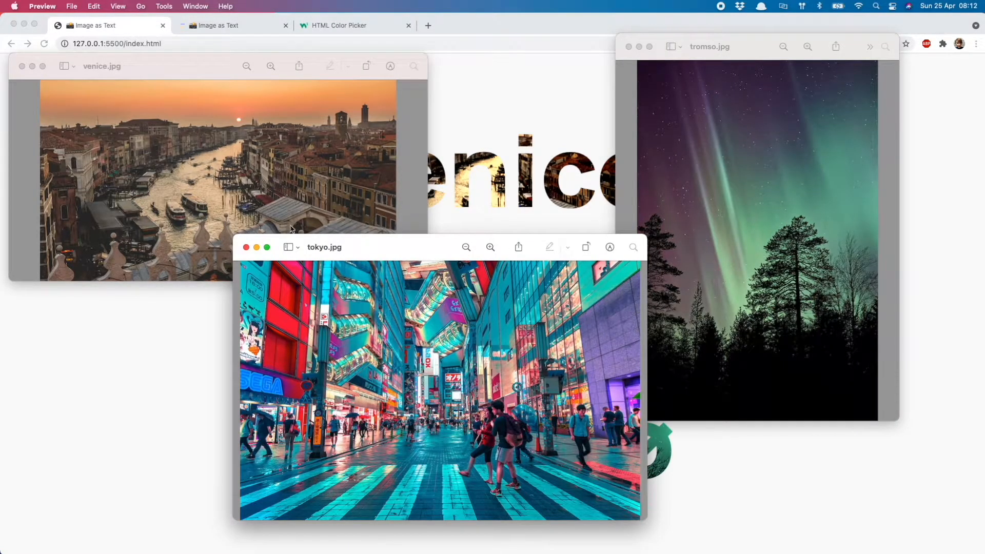
pyautogui.moveTo(712, 169)
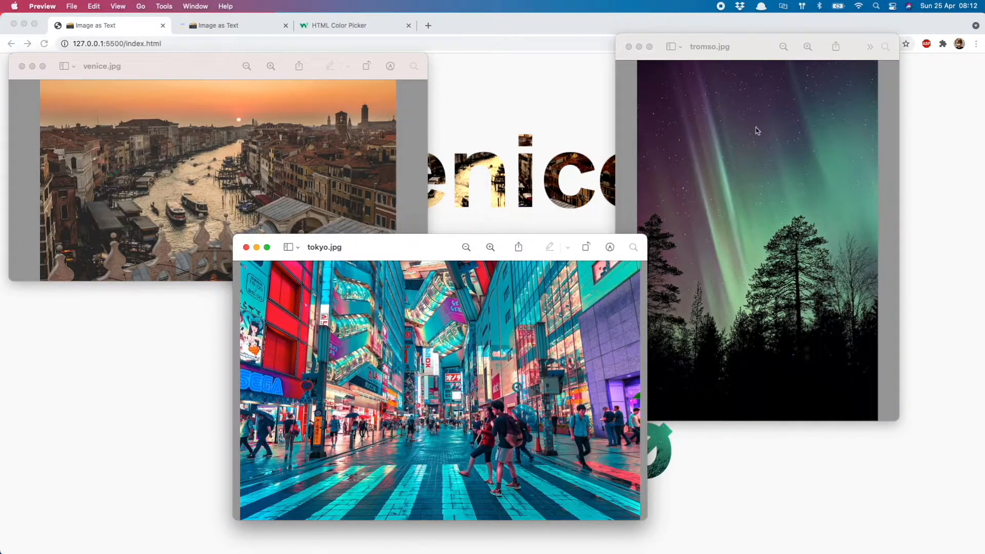
pyautogui.moveTo(85, 160)
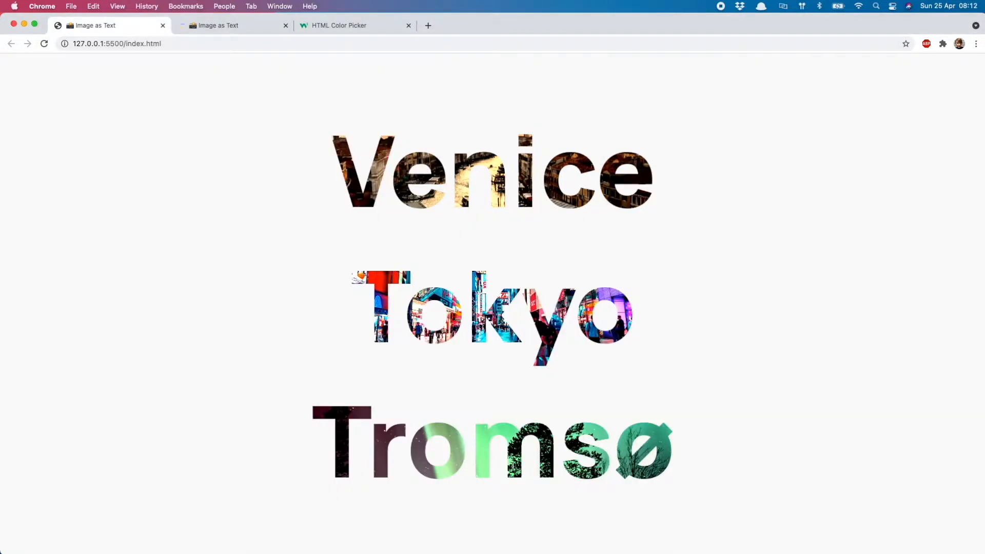
# Search 'google fonts' in a new browser tab and go to the Google Fonts site
pyautogui.click(428, 25)
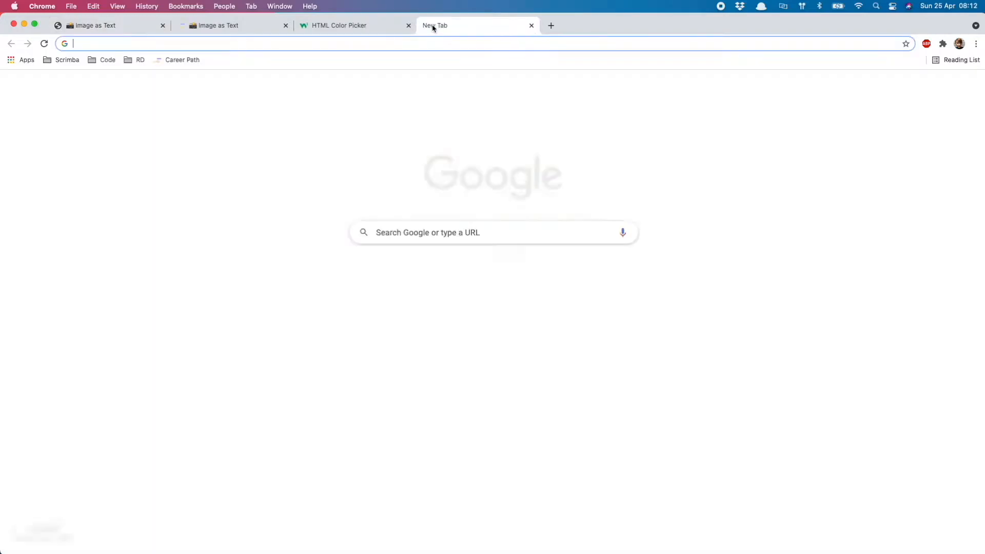
pyautogui.write('google fonts')
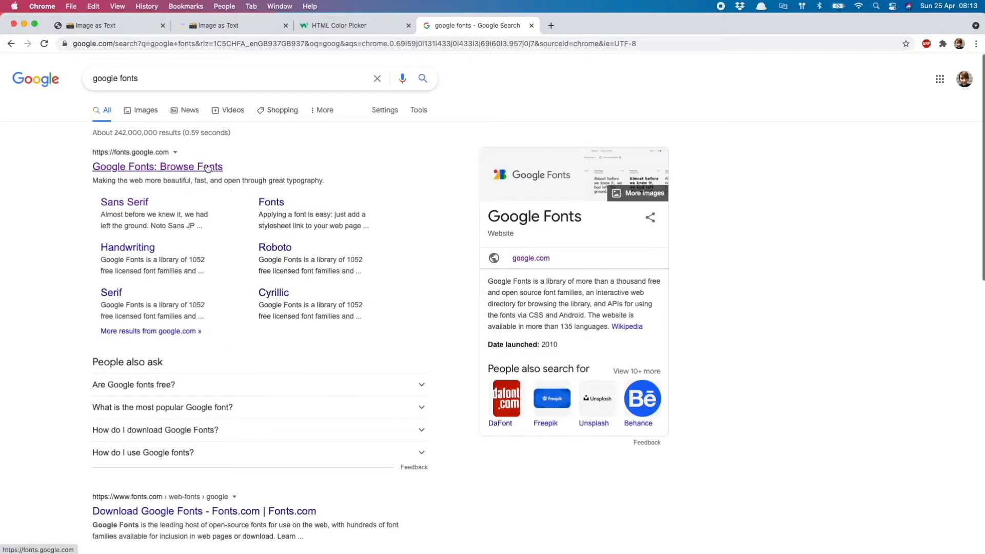
pyautogui.click(158, 166)
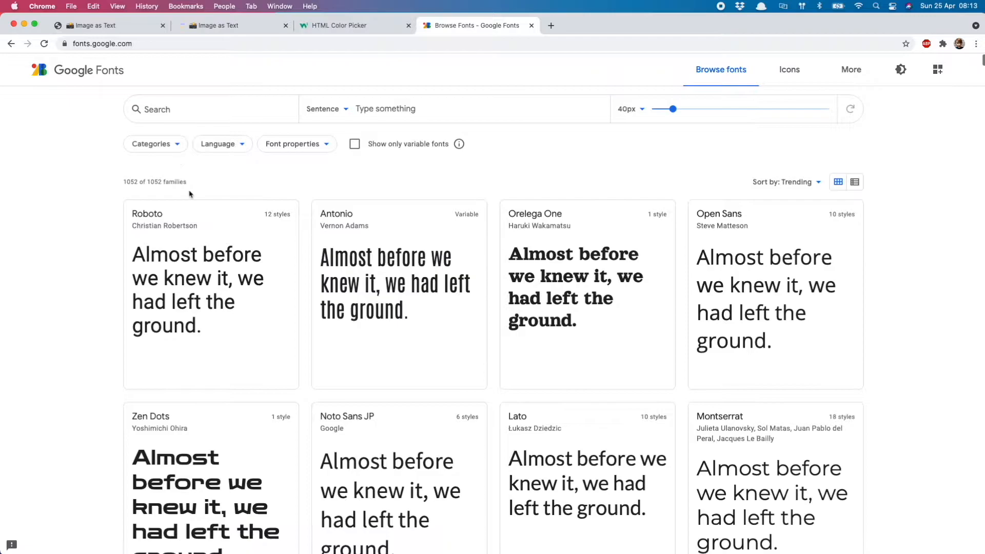
pyautogui.moveTo(416, 231)
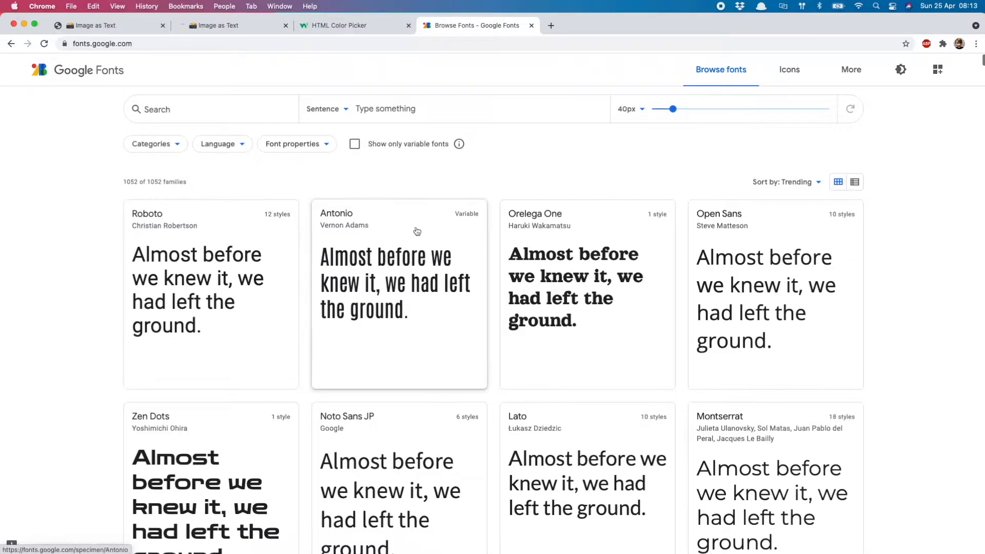
# Filter to variable Sans Serif fonts, search 'manr' and scroll Manrope's weight styles
pyautogui.click(151, 143)
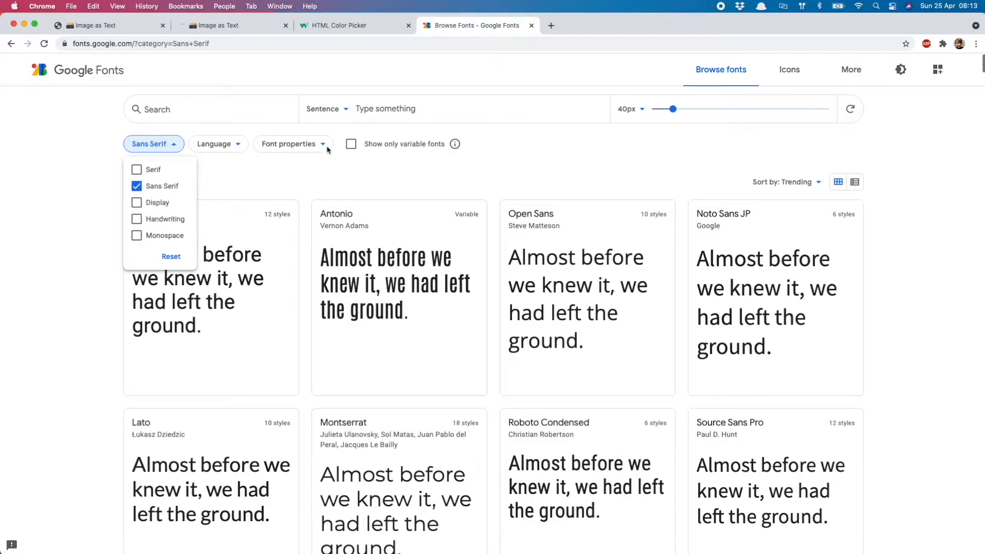
pyautogui.click(153, 144)
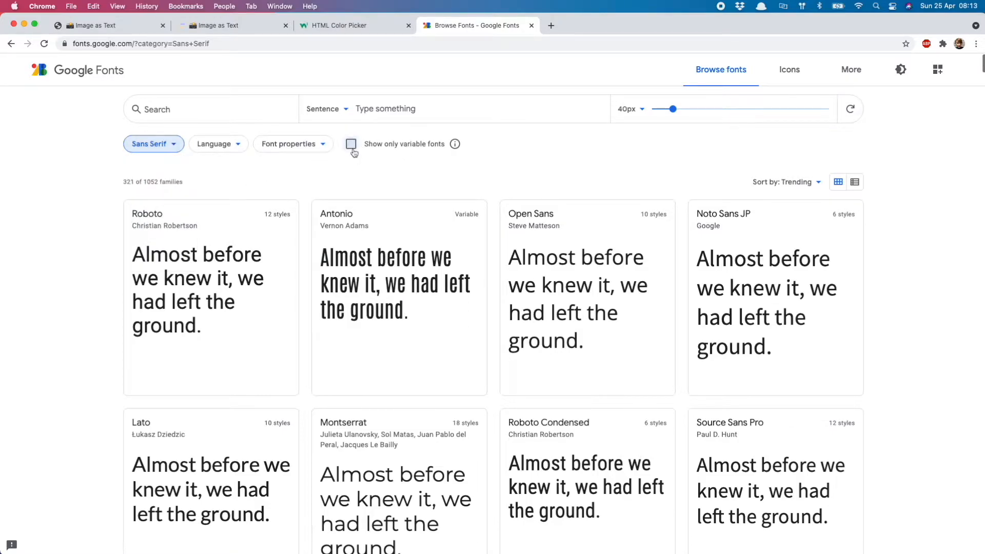
pyautogui.click(351, 143)
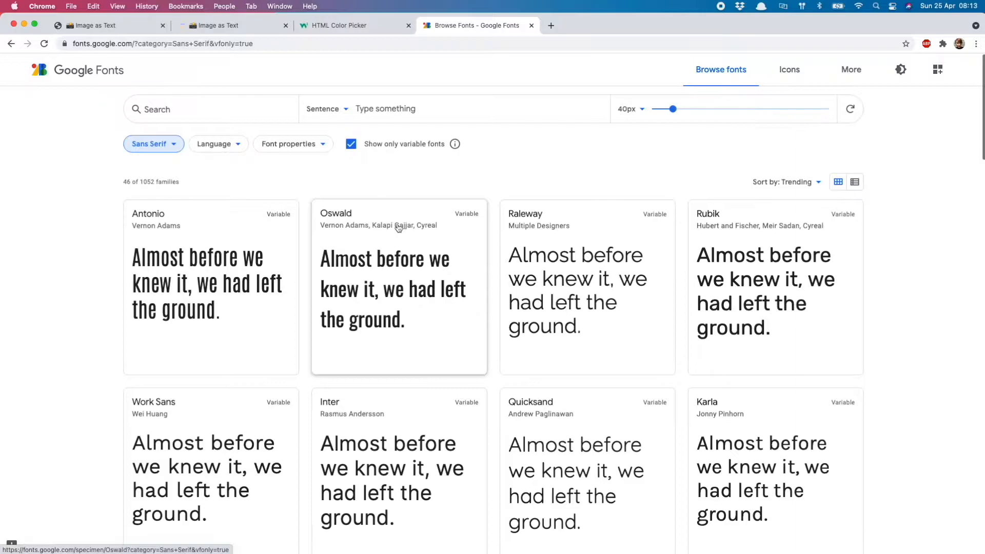
pyautogui.moveTo(396, 273)
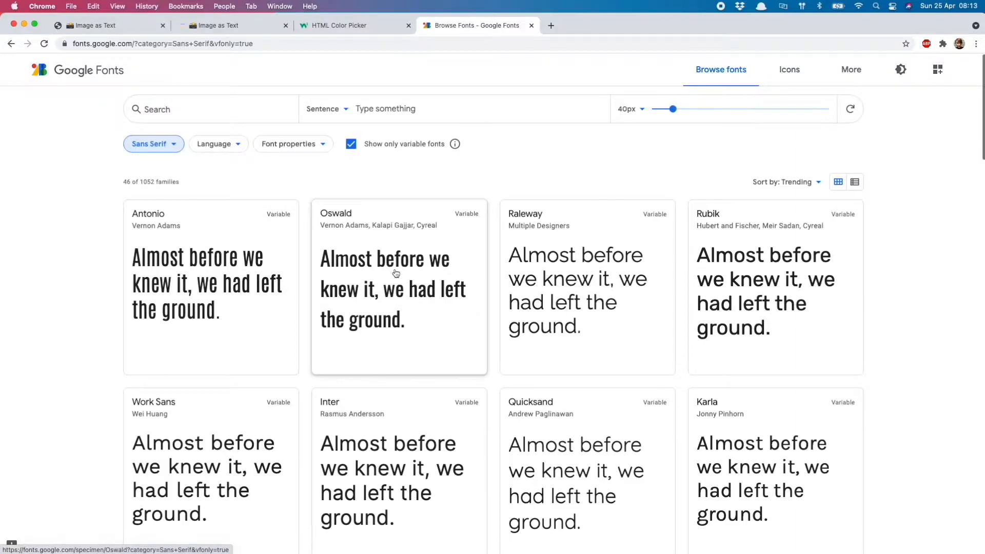
pyautogui.write('manr')
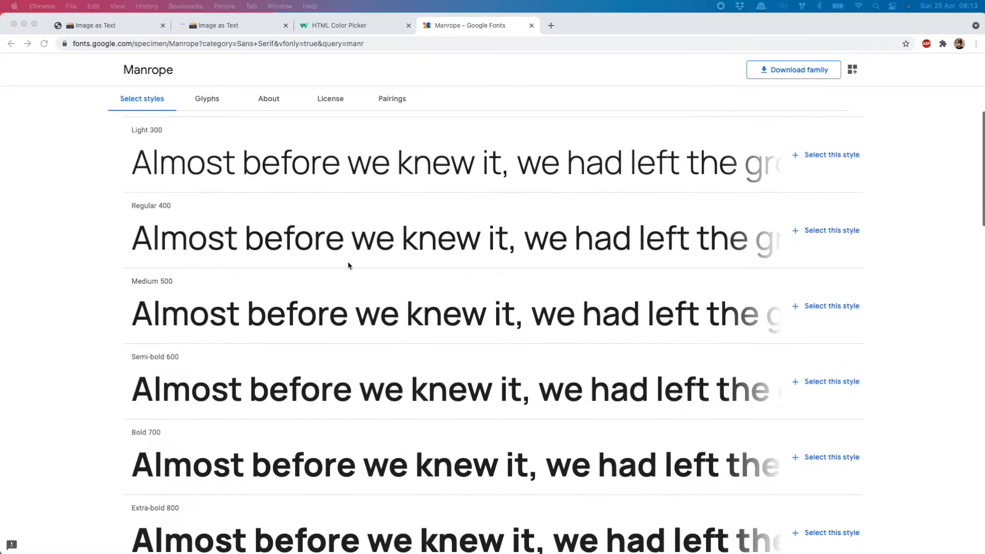
pyautogui.scroll(-3)
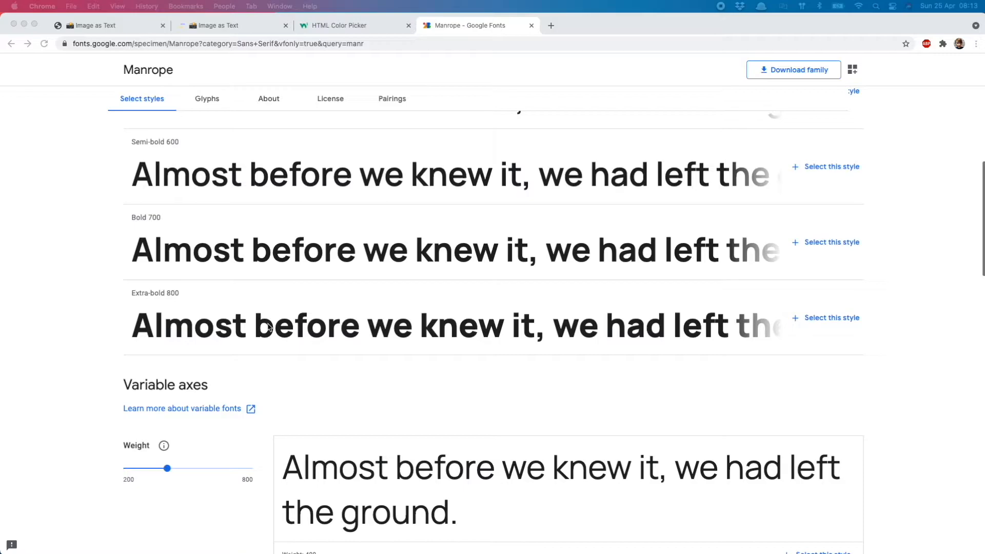
pyautogui.moveTo(197, 98)
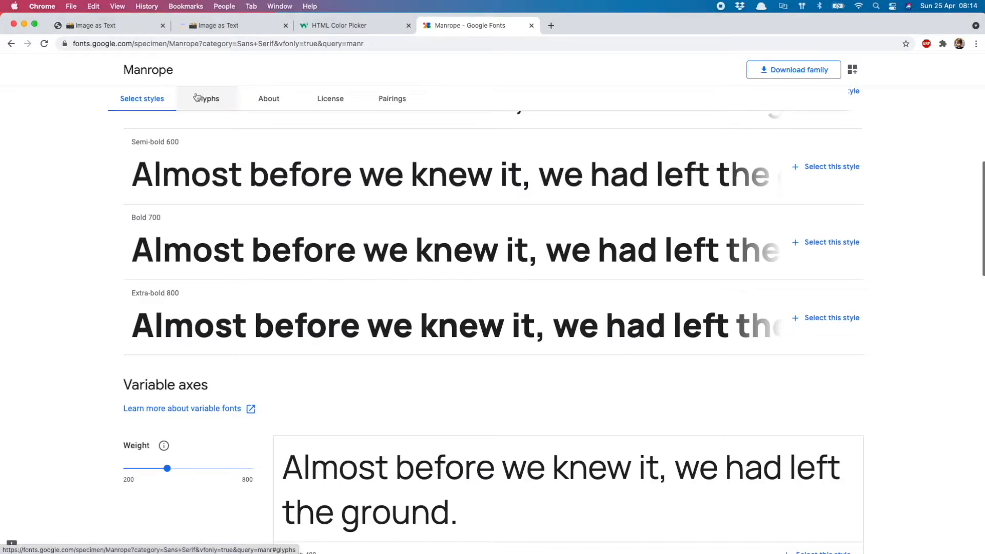
# Back in Scrimba, set the body rule in index.css to font-family 'Manrope', sans-serif
pyautogui.click(220, 25)
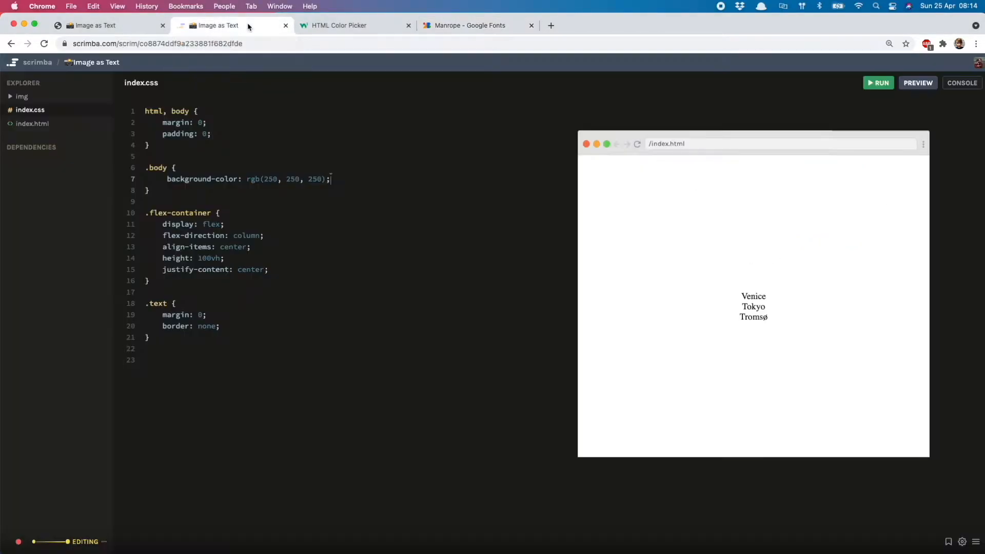
pyautogui.click(32, 123)
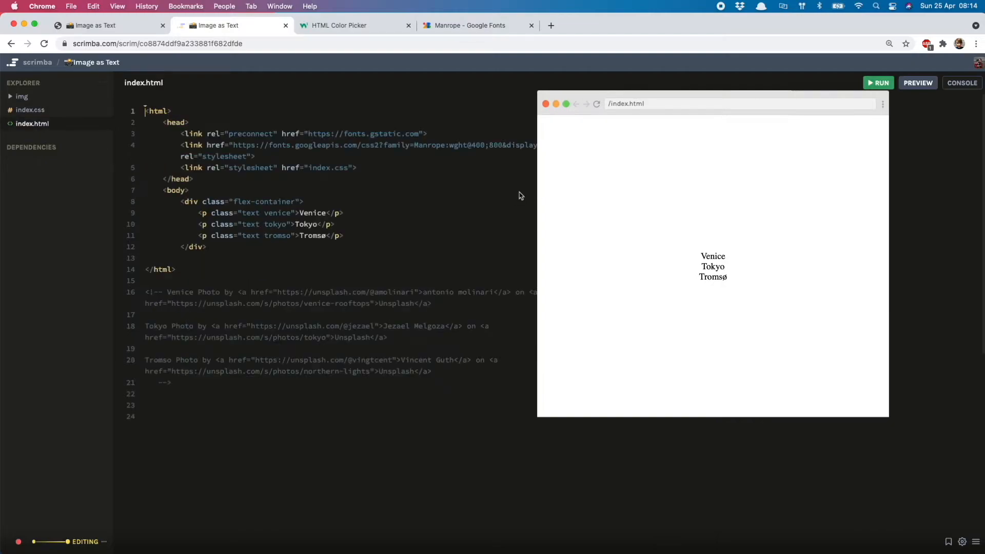
pyautogui.moveTo(287, 203)
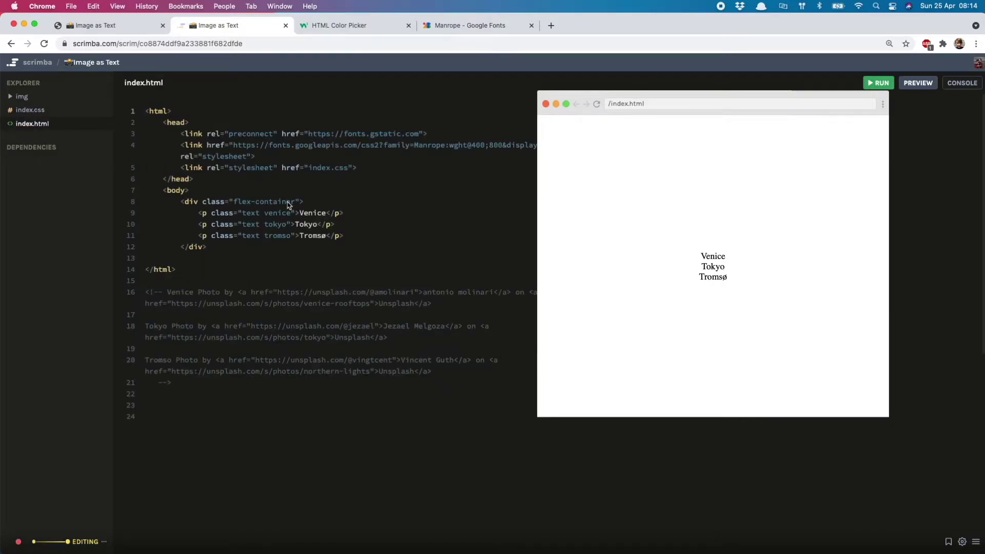
pyautogui.moveTo(261, 238)
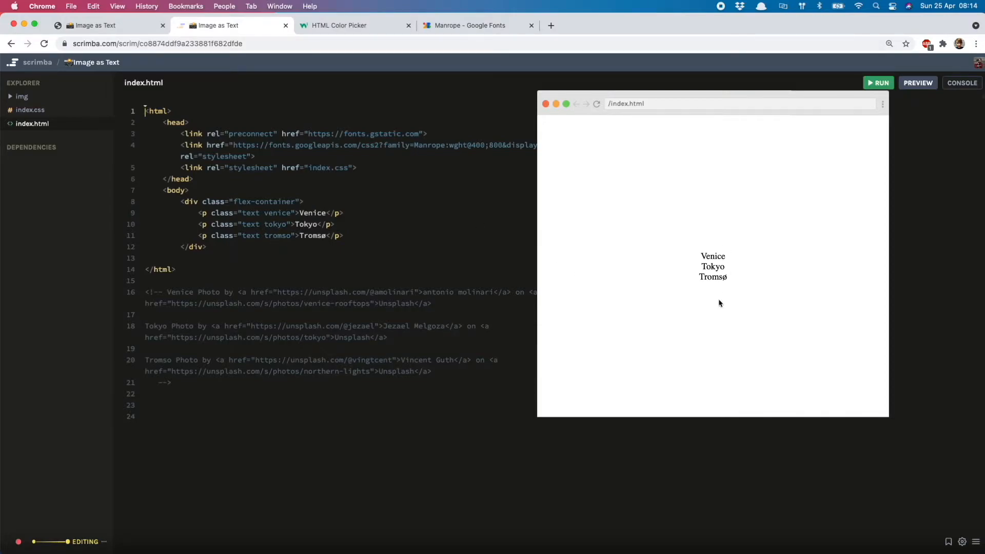
pyautogui.click(29, 109)
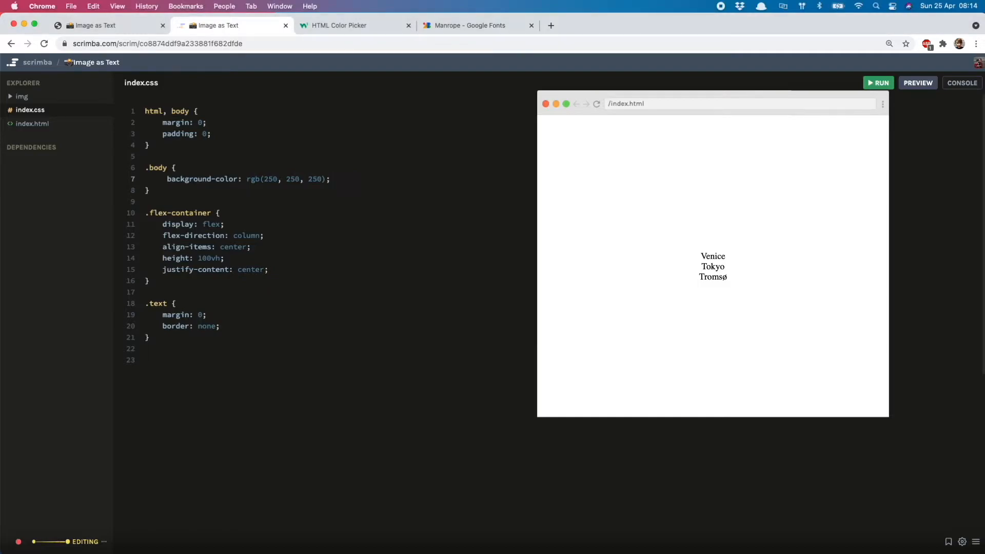
pyautogui.write("font-family: 'Manrope', sans-serif;")
pyautogui.write('font-size: 12rem;')
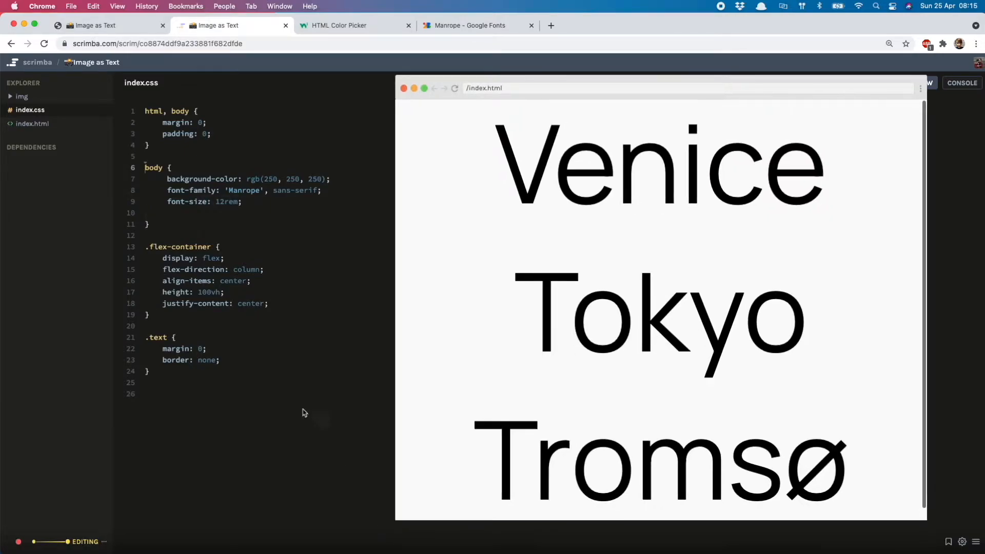
pyautogui.moveTo(214, 209)
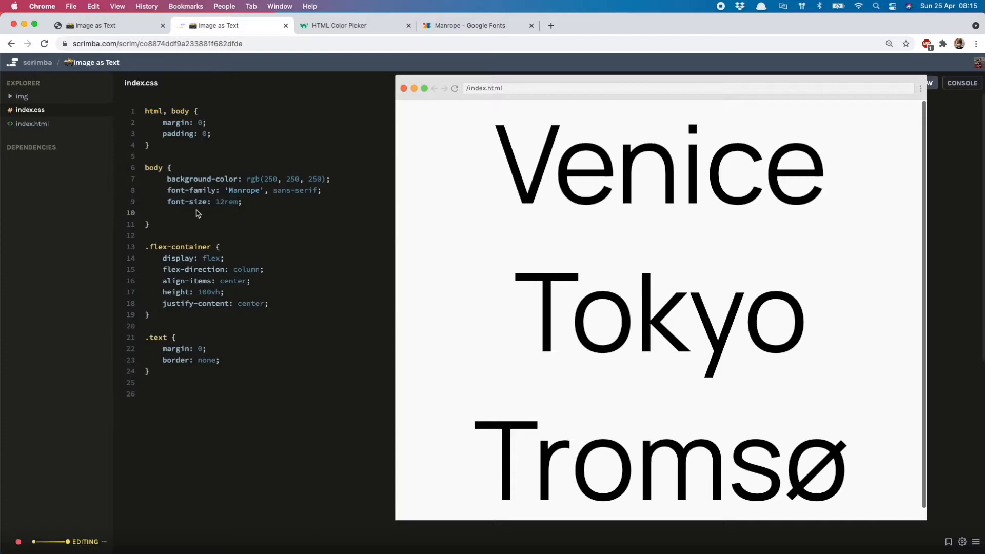
# Give .text position relative, background clipped to text and a transparent text fill
pyautogui.click(20, 96)
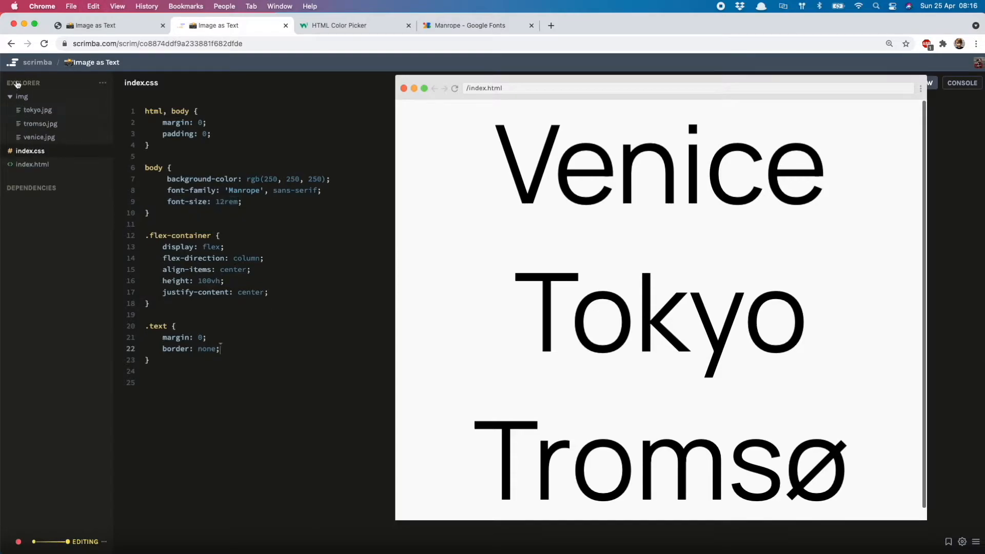
pyautogui.click(18, 97)
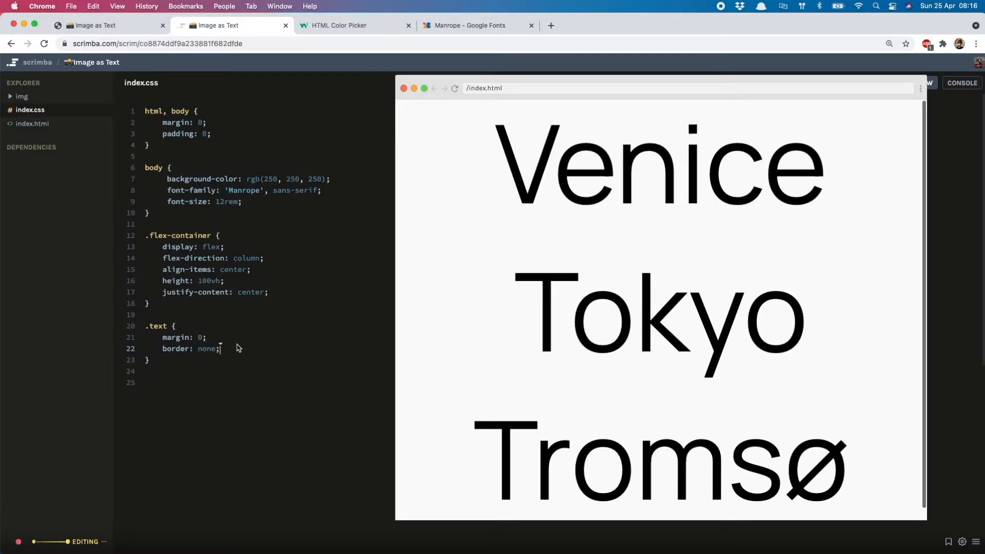
pyautogui.write('position: relative;')
pyautogui.click(257, 383)
pyautogui.write('-w')
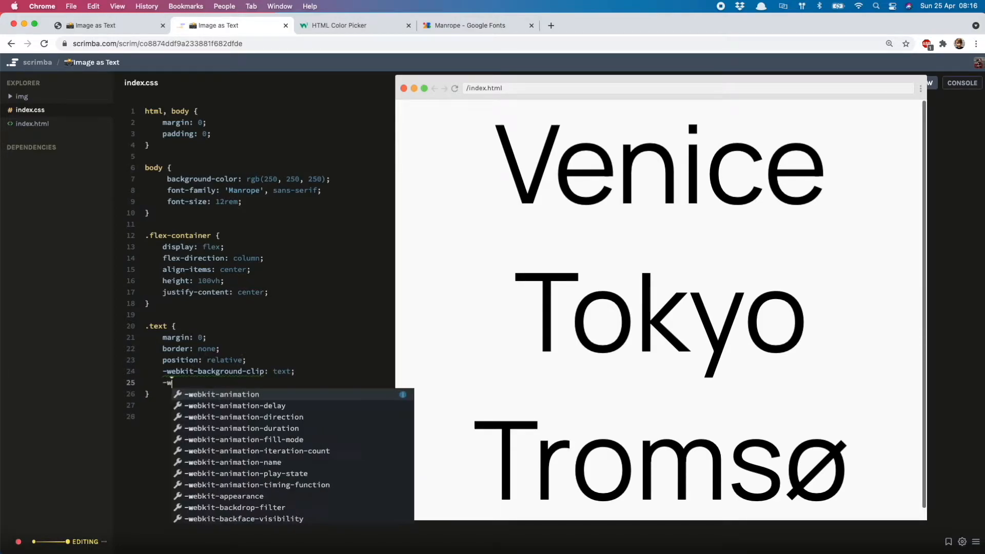
pyautogui.write('fill-color: transparent;')
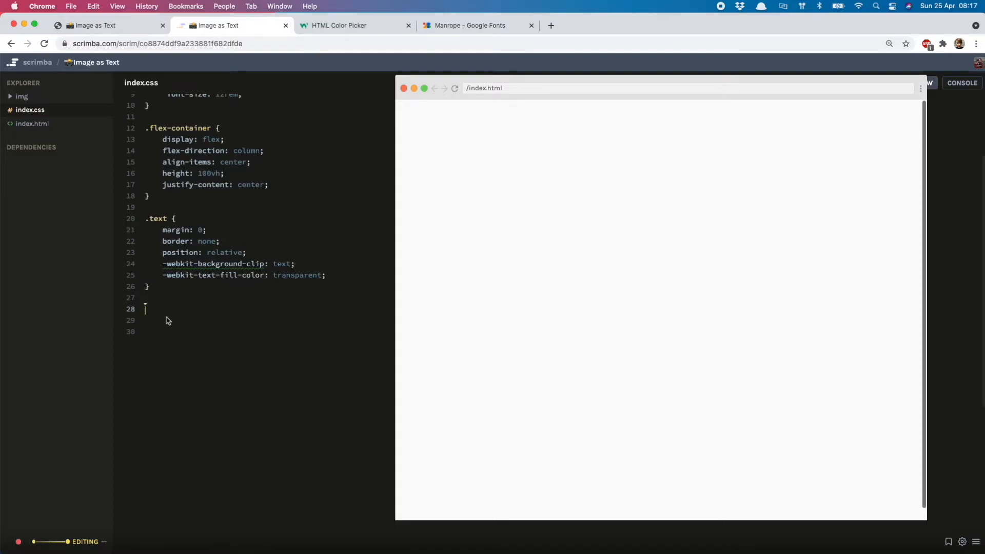
# Start a .text:after rule with empty content, absolute position and top/left 0
pyautogui.write('.text:after {')
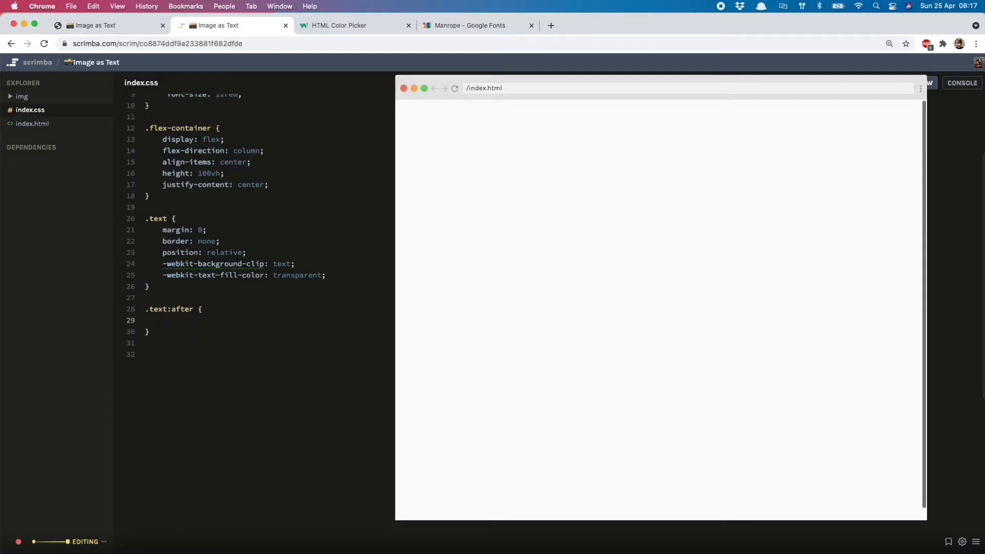
pyautogui.write('content')
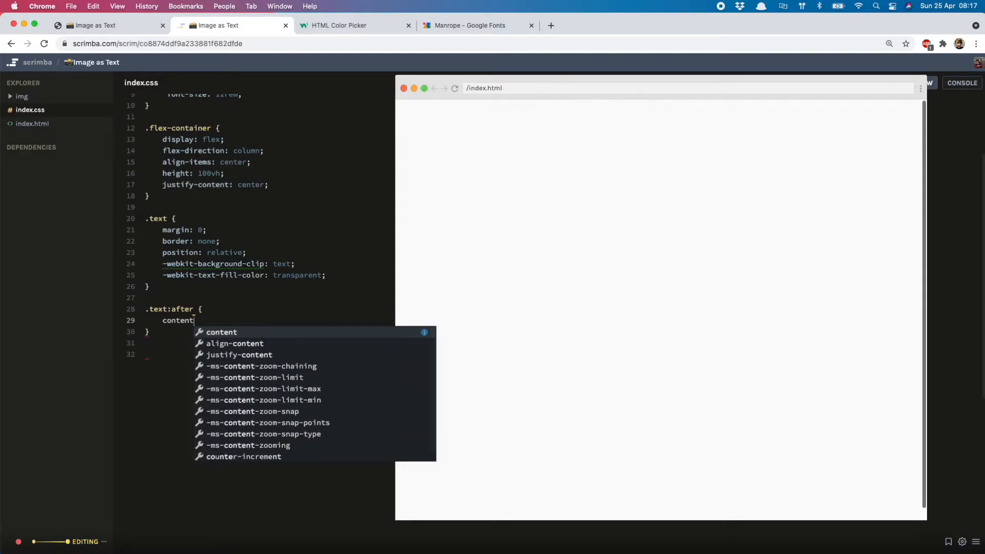
pyautogui.write(": '';")
pyautogui.write('top:')
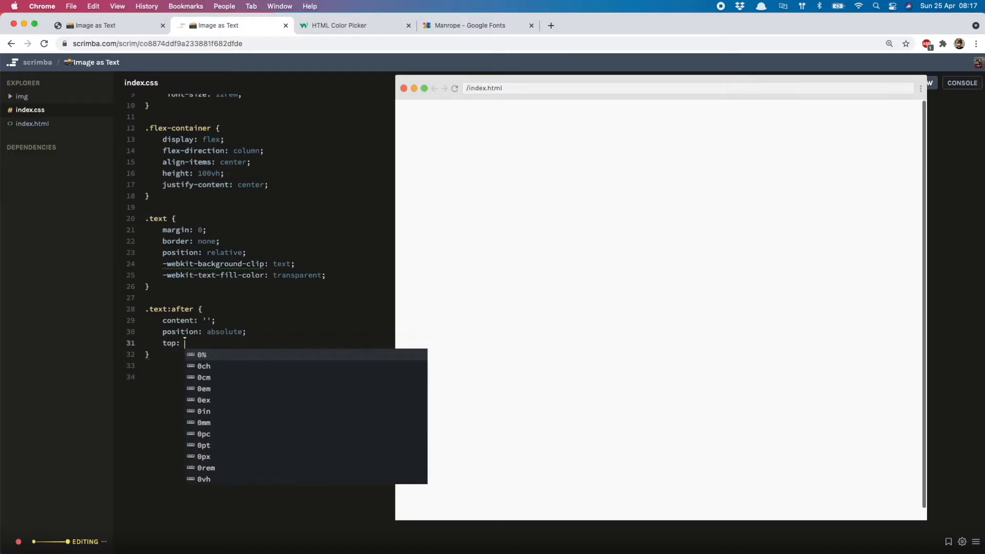
pyautogui.write('0;')
pyautogui.write('width: 100%;')
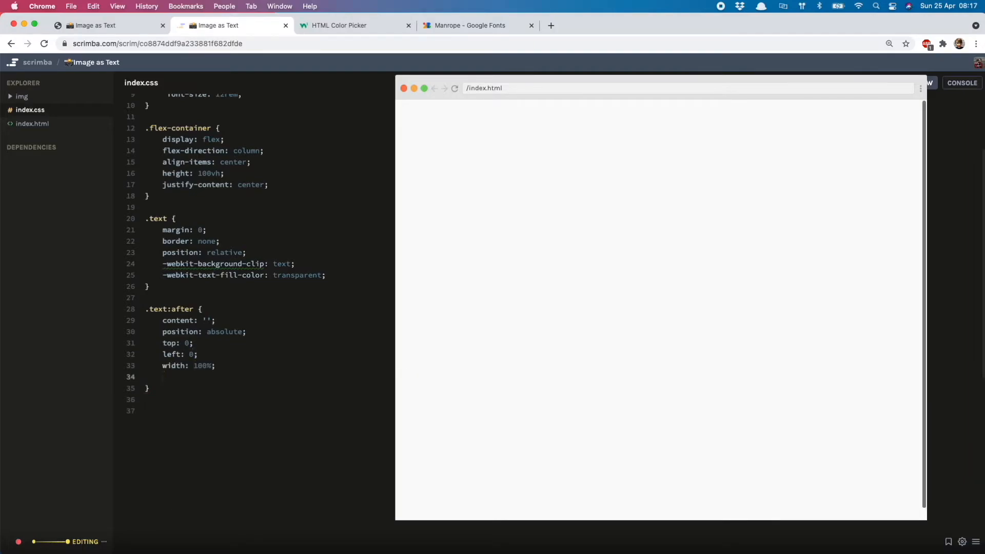
# Finish .text:after with 100% width and height and z-index -1
pyautogui.write('height: 100%;')
pyautogui.write('z-index:')
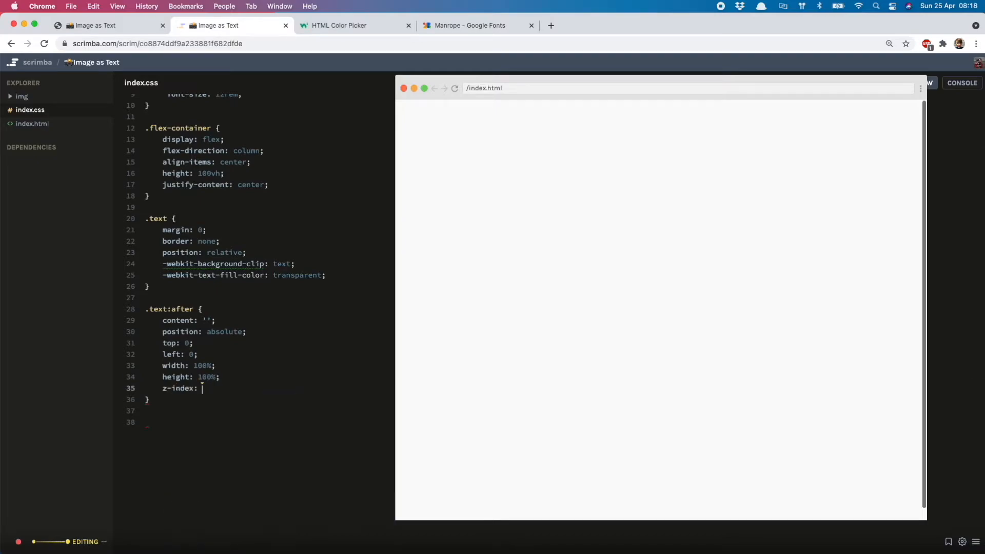
pyautogui.write('-1;')
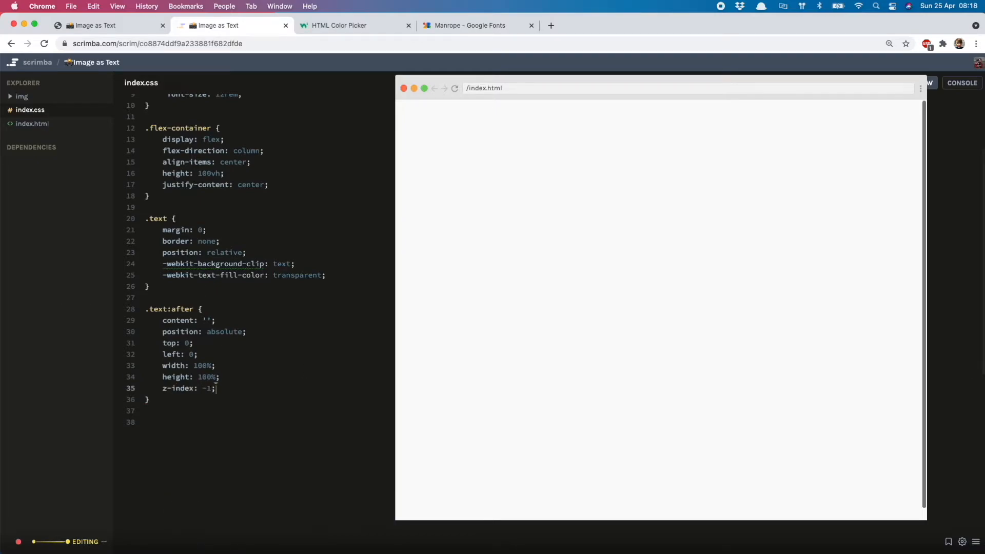
pyautogui.click(31, 123)
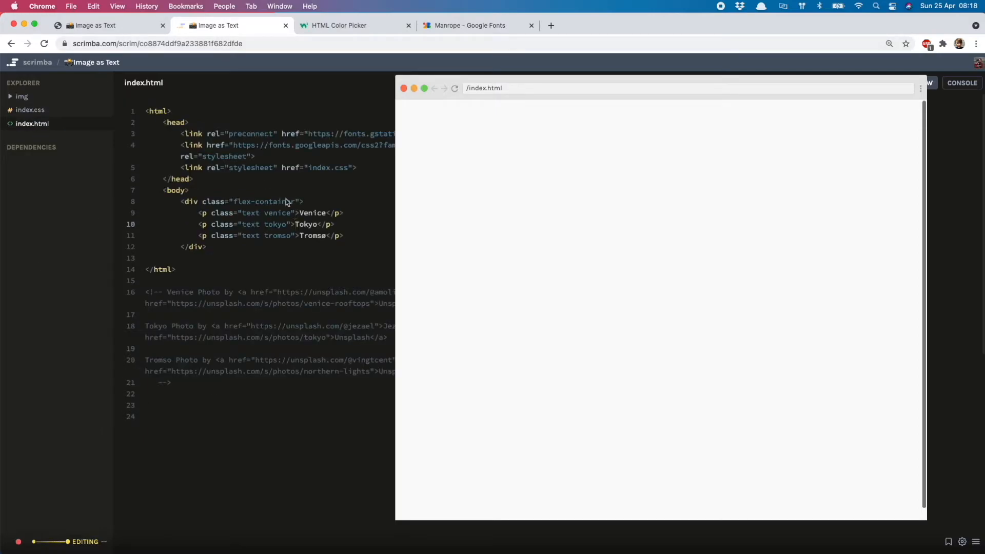
pyautogui.moveTo(274, 218)
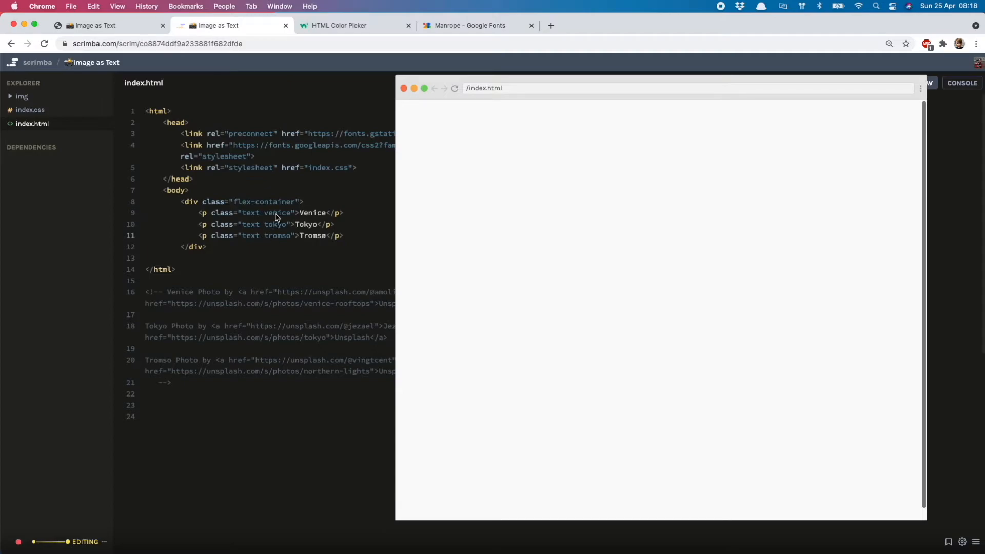
pyautogui.moveTo(54, 111)
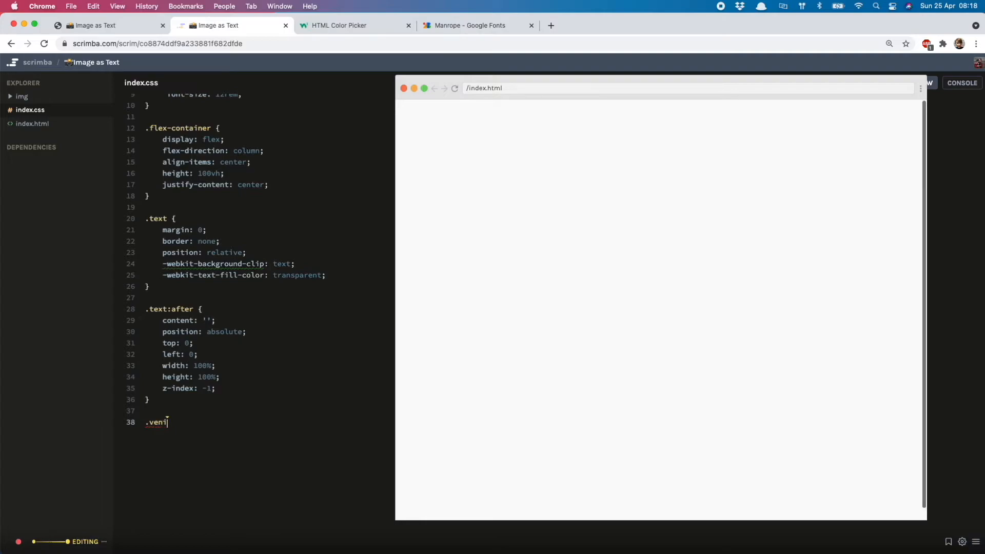
# Add a .venice rule with background-image: url(img/venice.jpg)
pyautogui.write('ce')
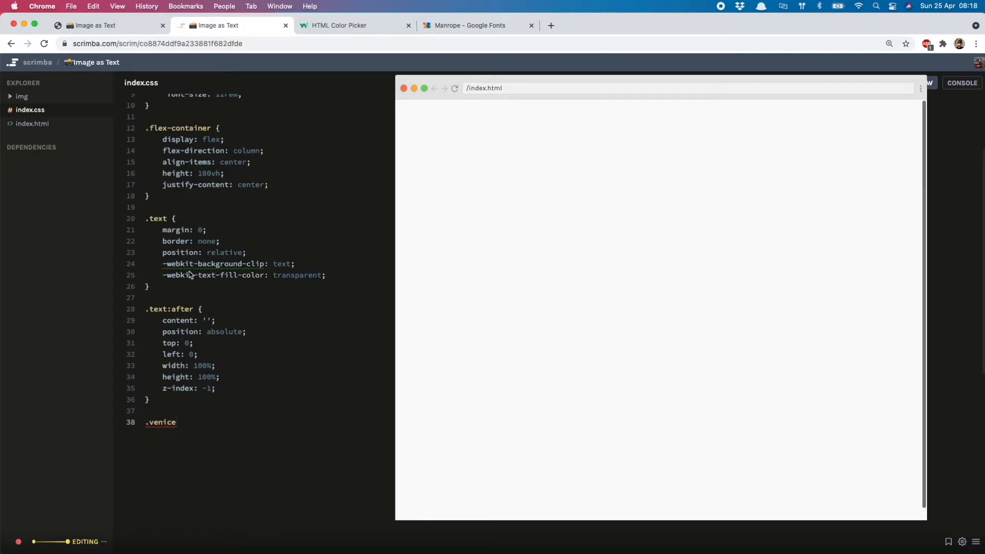
pyautogui.write('background')
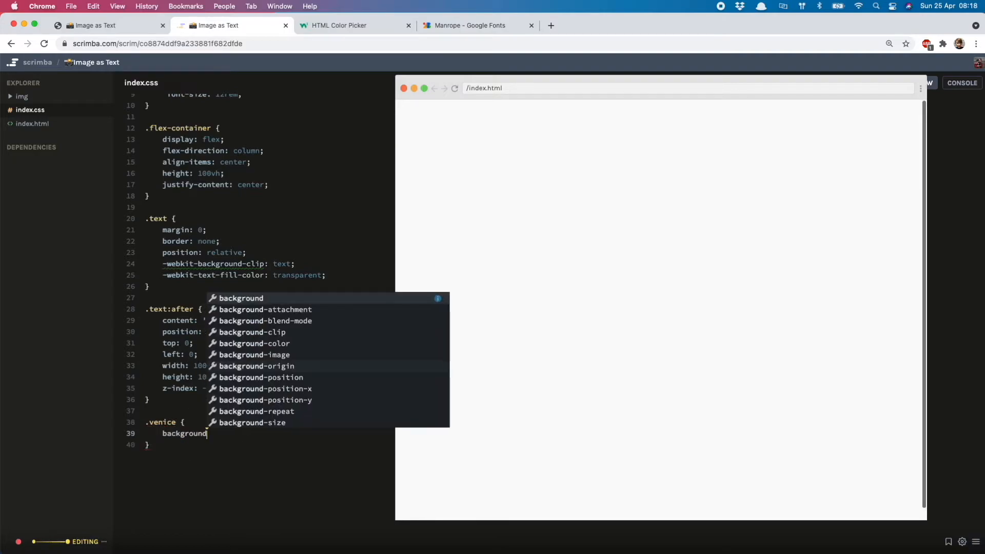
pyautogui.write('-image:')
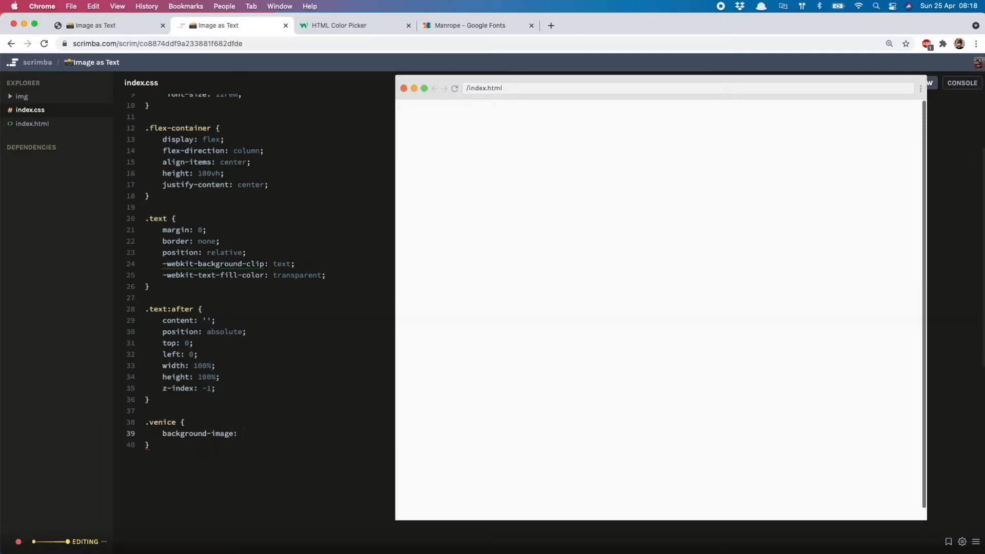
pyautogui.write('url(img/)')
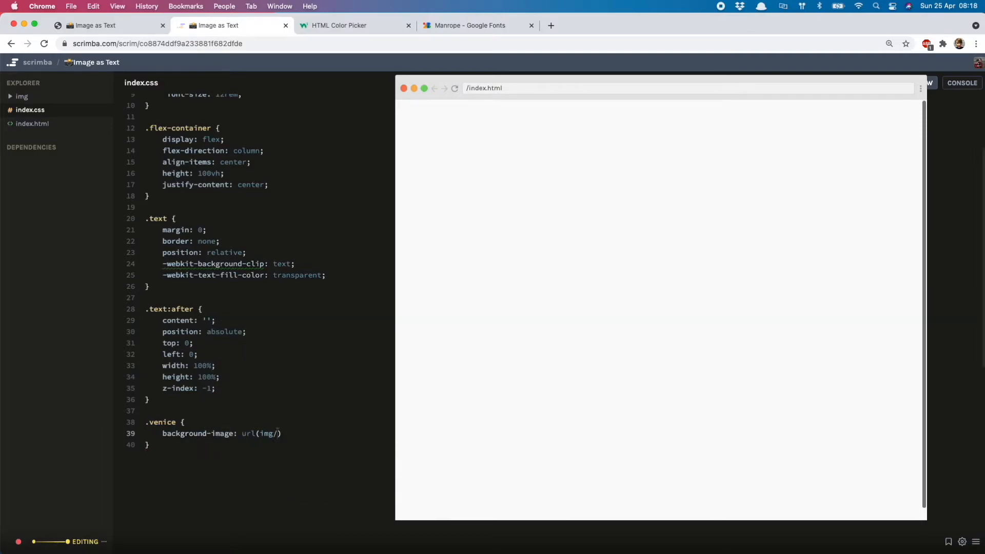
pyautogui.write('venice')
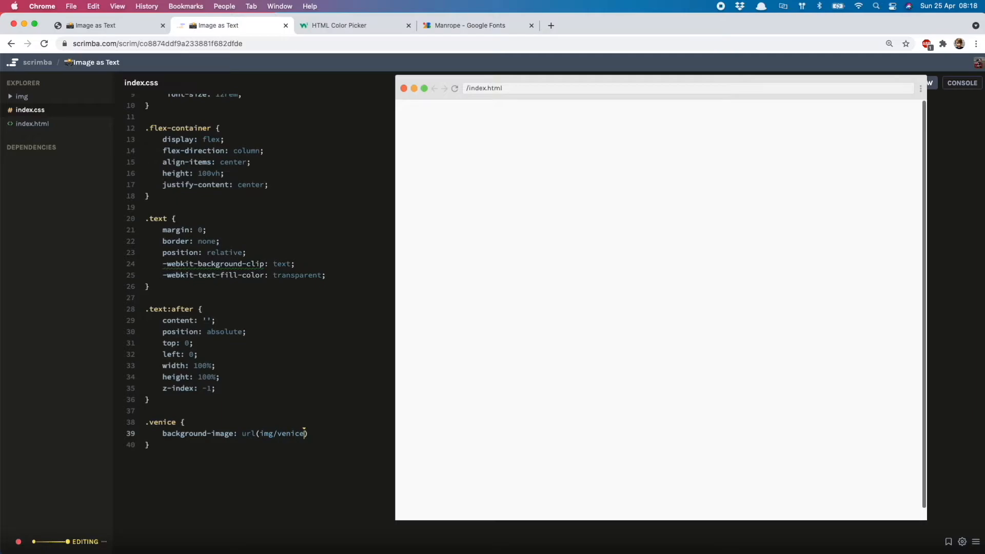
pyautogui.write('.jpg')
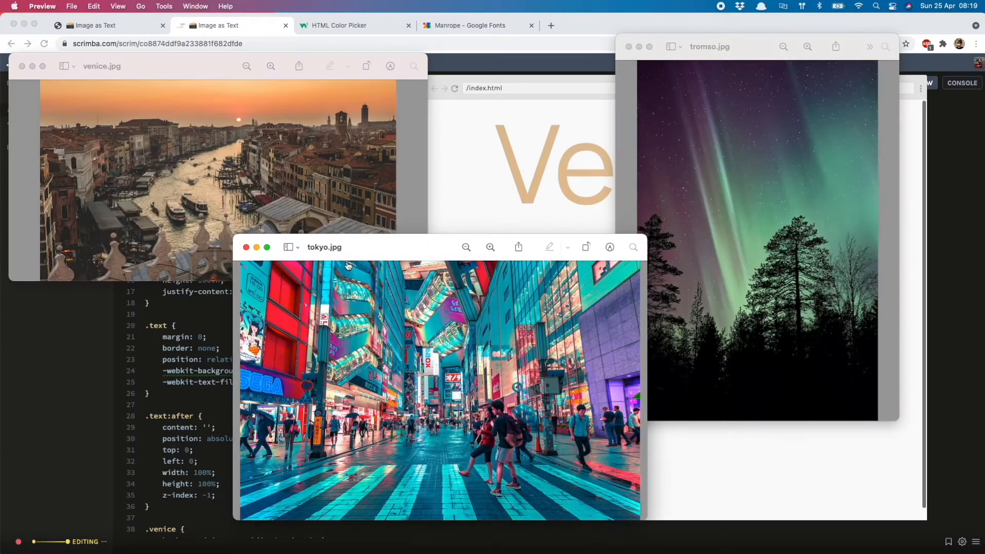
pyautogui.moveTo(84, 149)
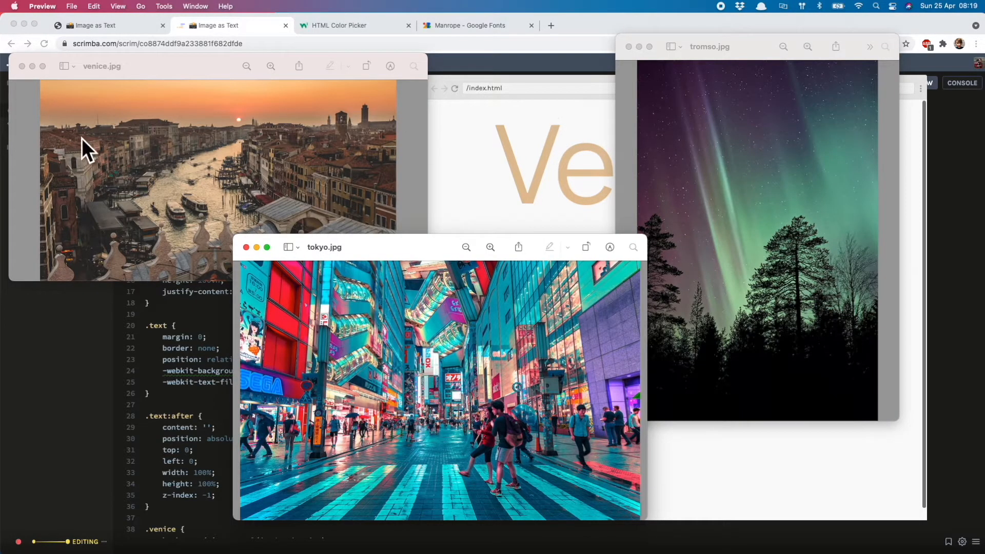
pyautogui.moveTo(200, 318)
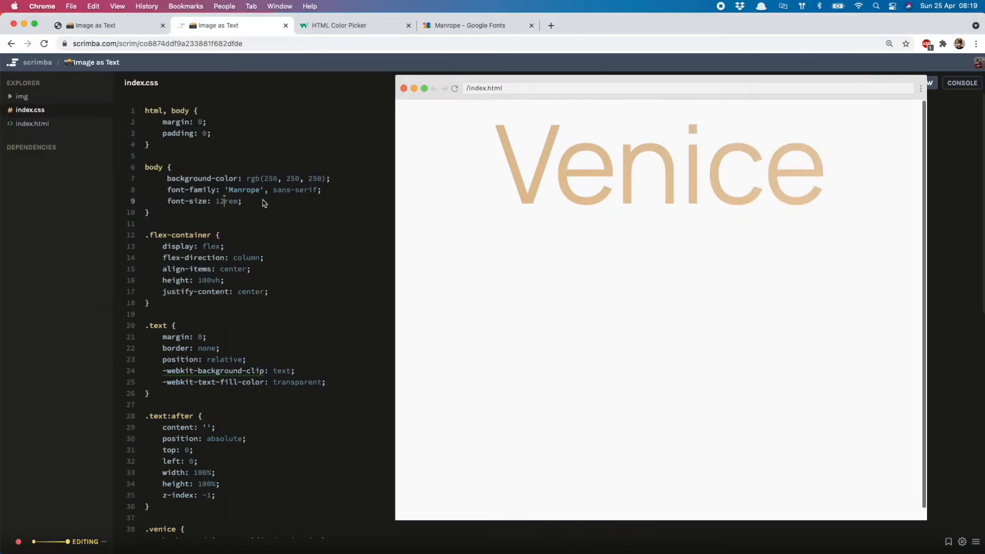
# In .text add background-size: cover and font-weight: 800
pyautogui.write('background')
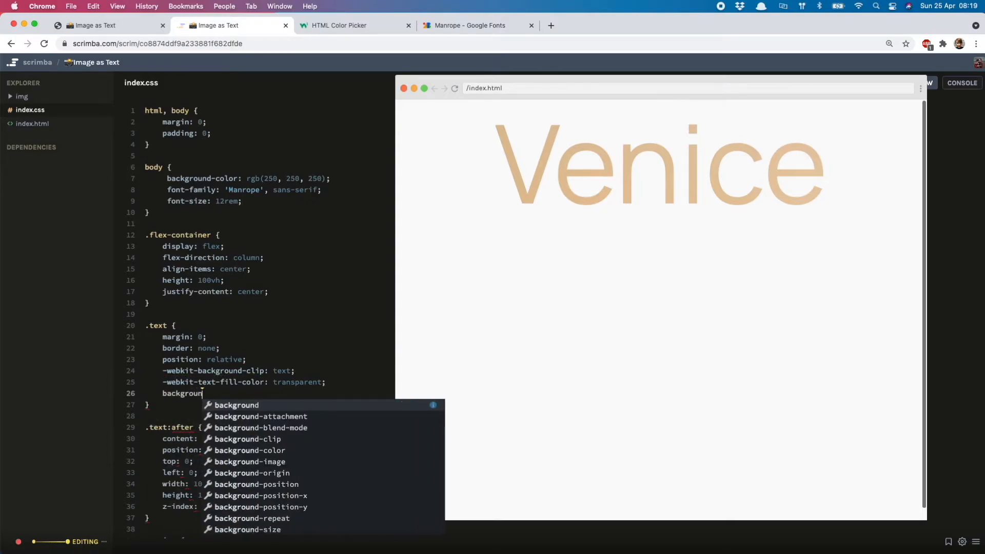
pyautogui.write('-size: cov')
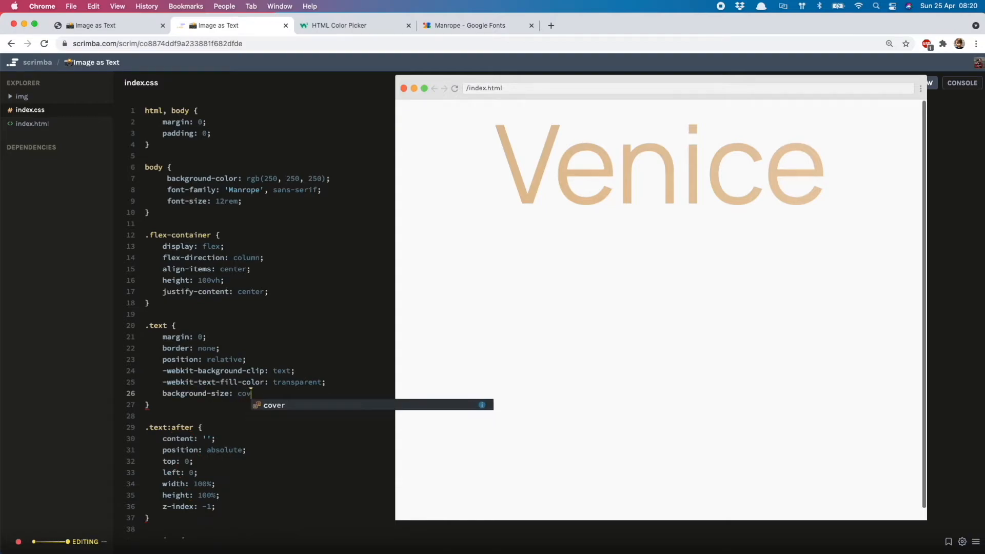
pyautogui.press('Tab')
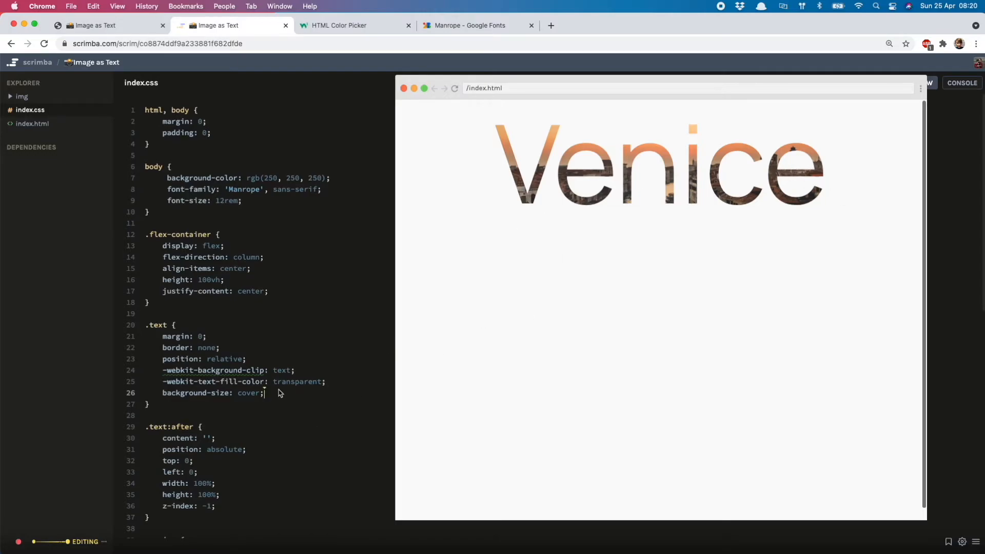
pyautogui.write('font-w')
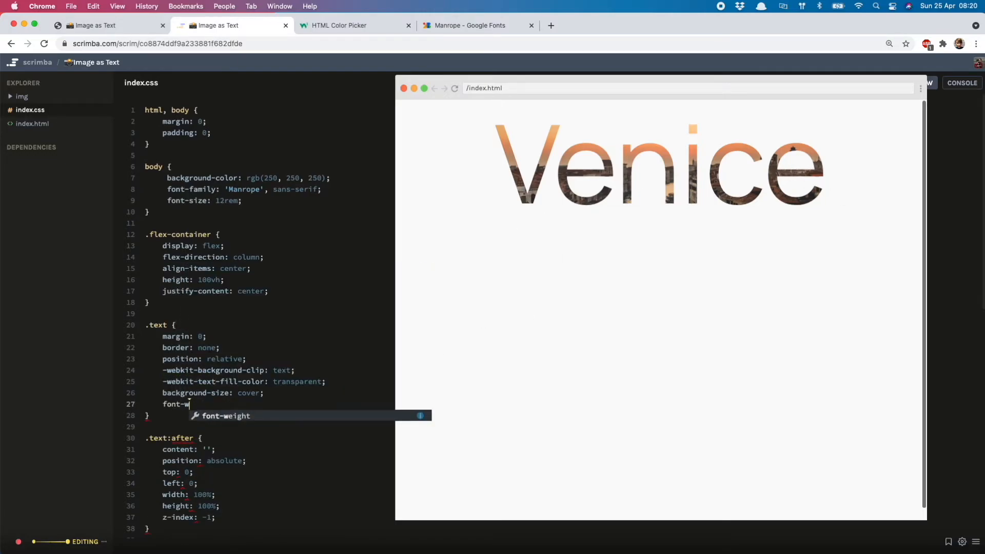
pyautogui.write('eight: 800;')
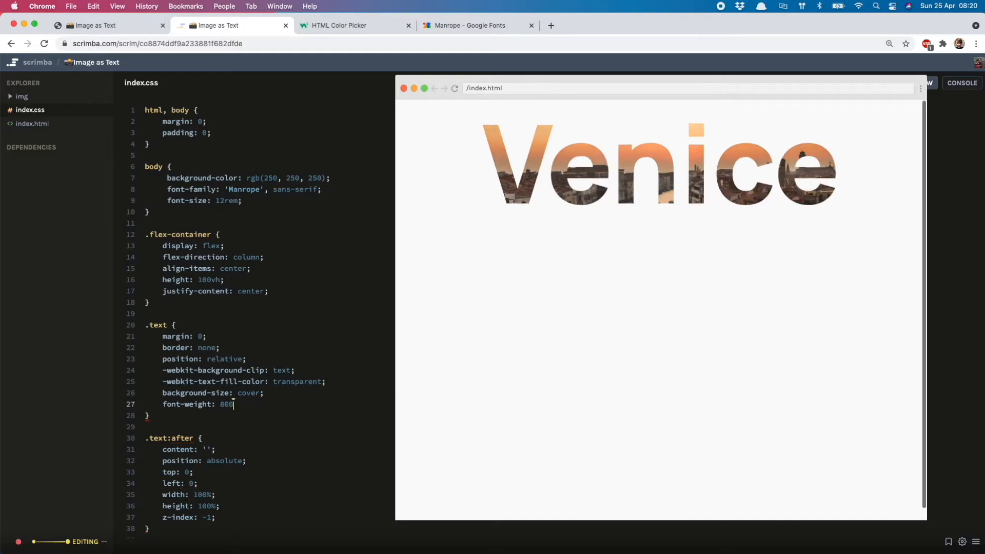
pyautogui.write(';')
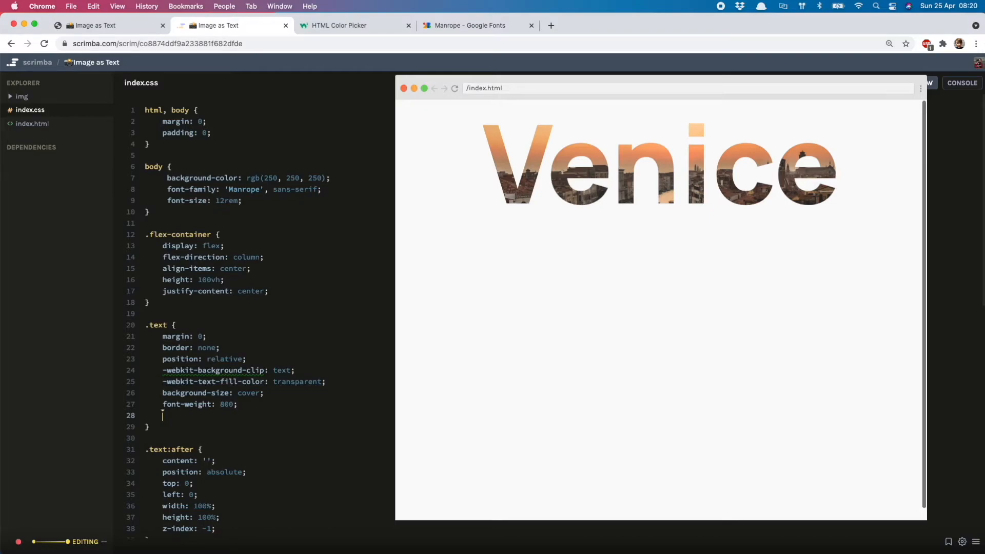
# Add background-position to .text, trying bottom then settling on top
pyautogui.write('background')
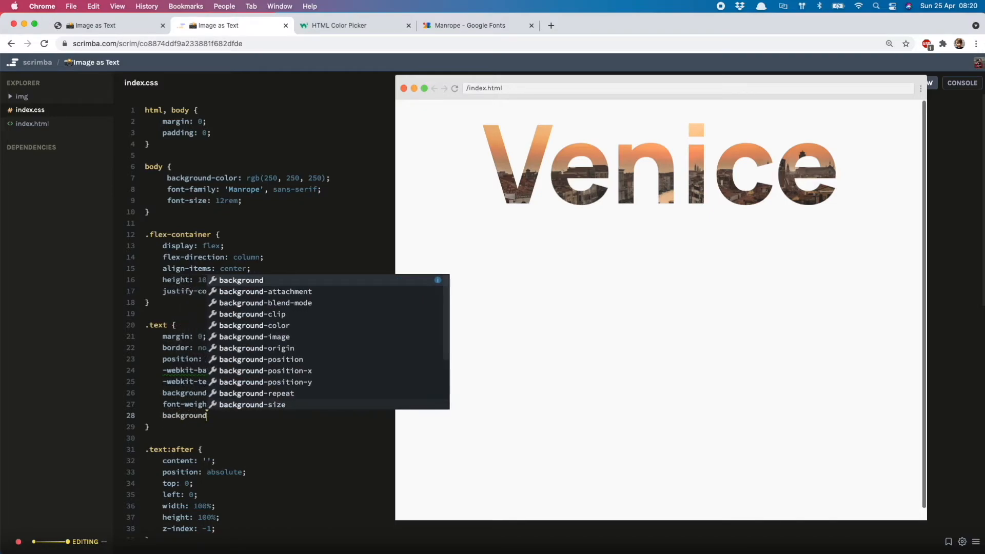
pyautogui.write('background-position: bott')
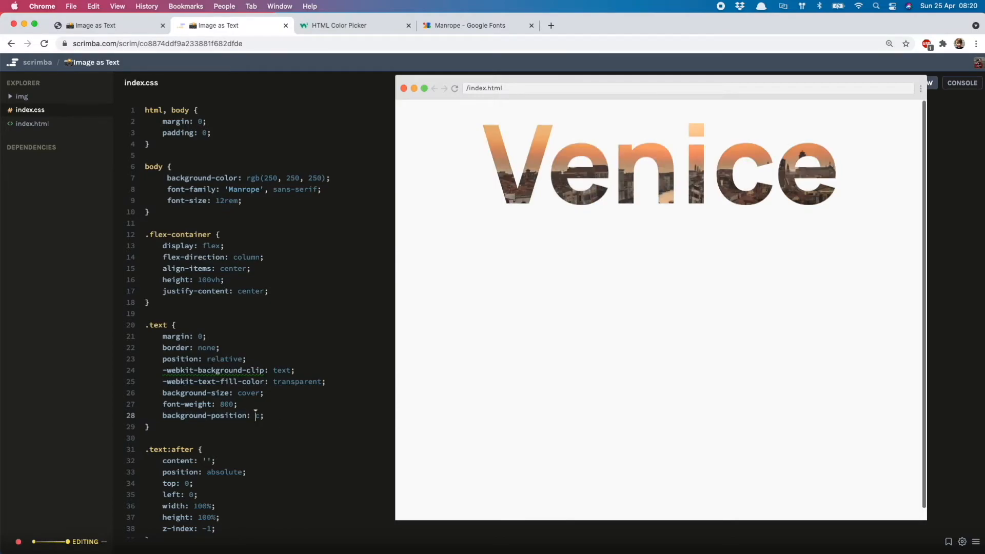
pyautogui.write('top')
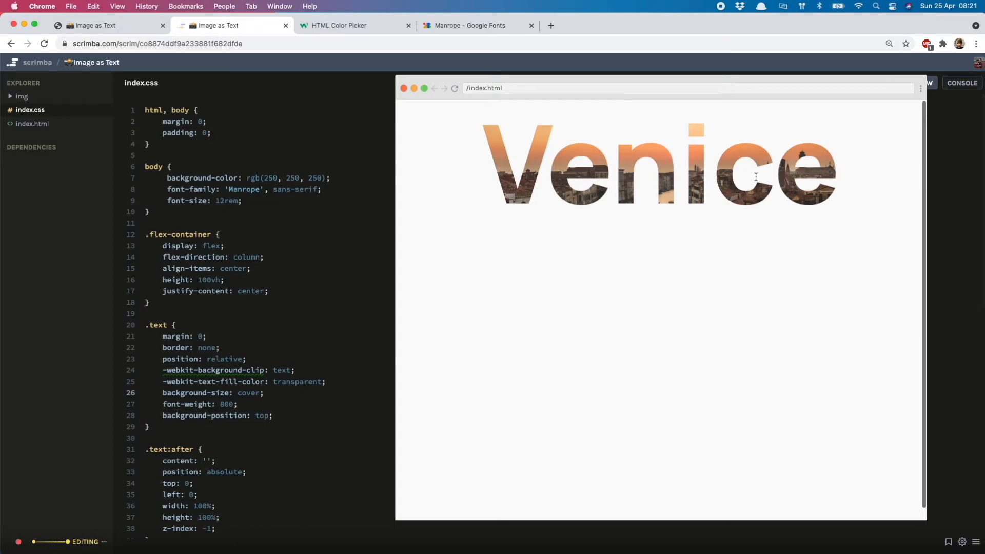
# Add background-position: center to the .tromso rule so its photo centres
pyautogui.scroll(-3)
pyautogui.write('background-image: url(img/tromso.jpg);')
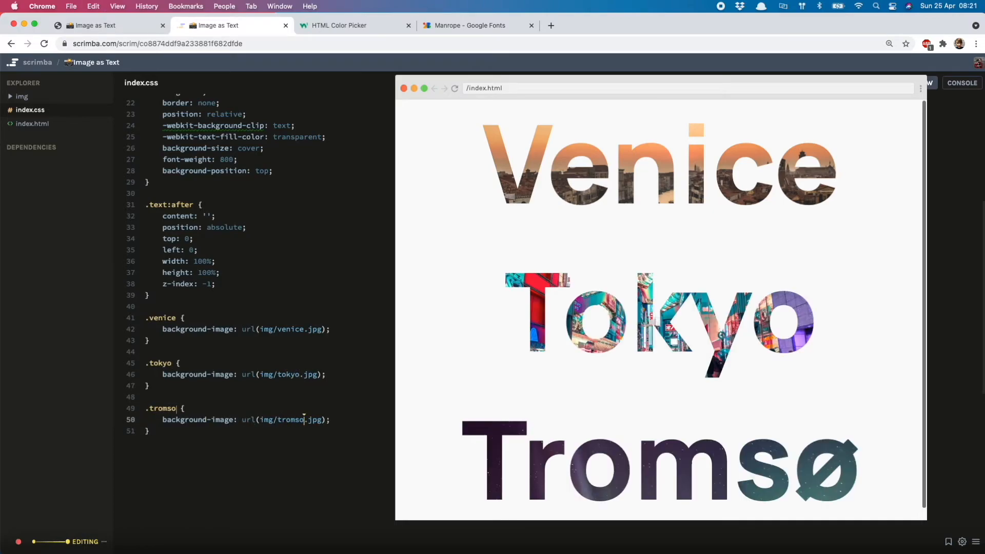
pyautogui.moveTo(819, 337)
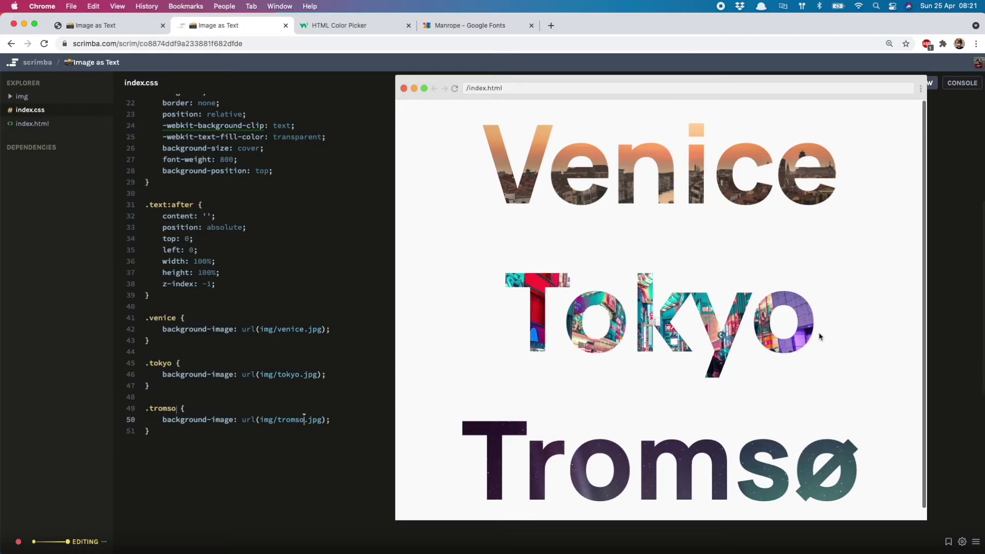
pyautogui.moveTo(800, 524)
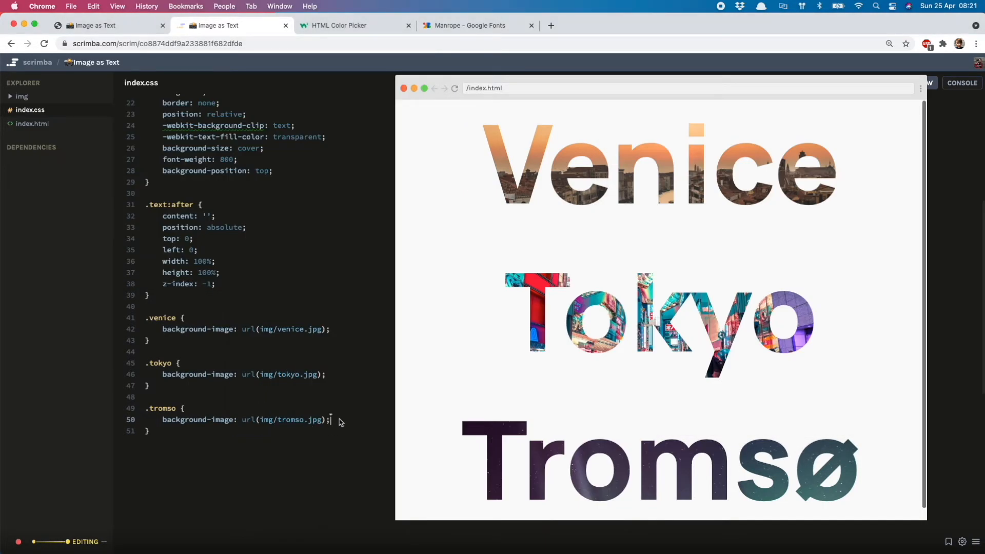
pyautogui.press('Enter')
pyautogui.write('background-position:')
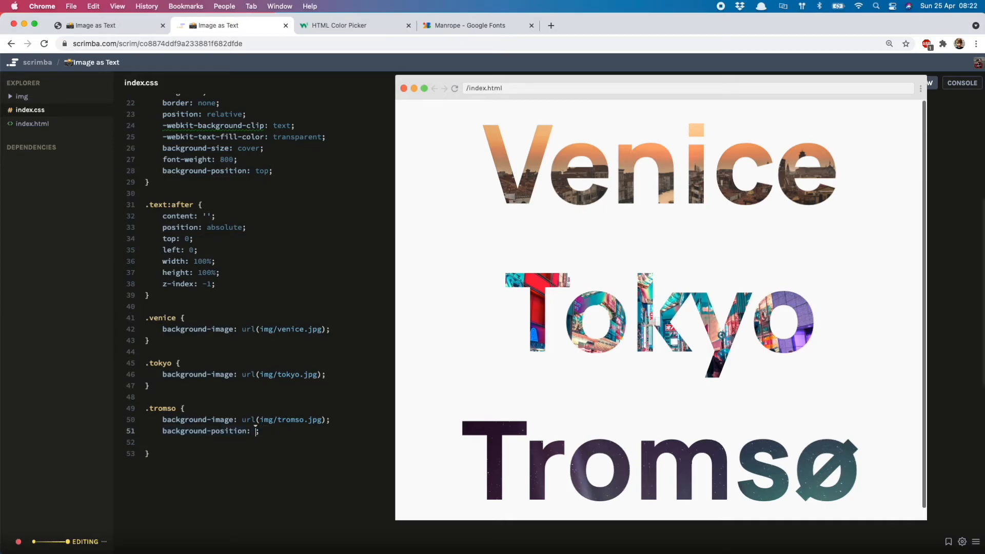
pyautogui.write('b')
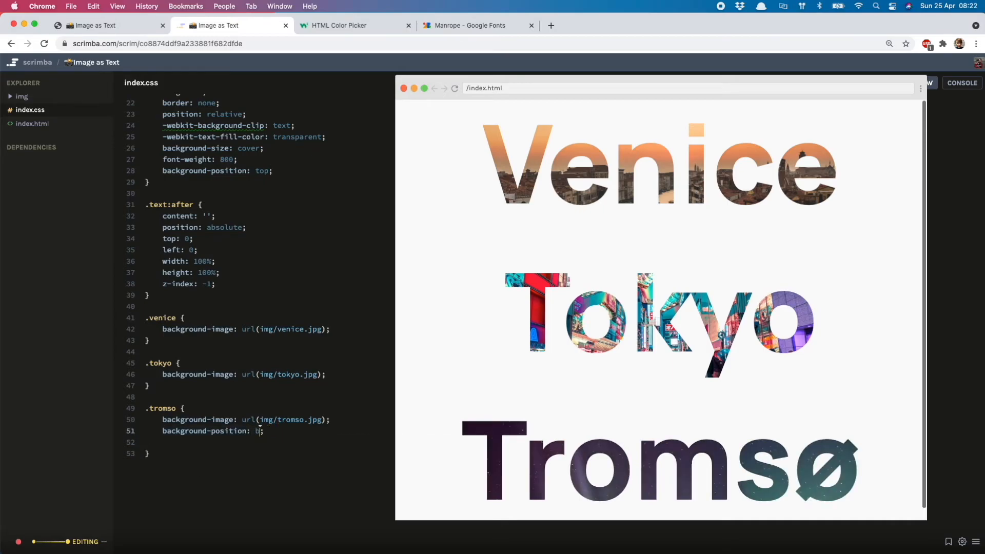
pyautogui.write('center')
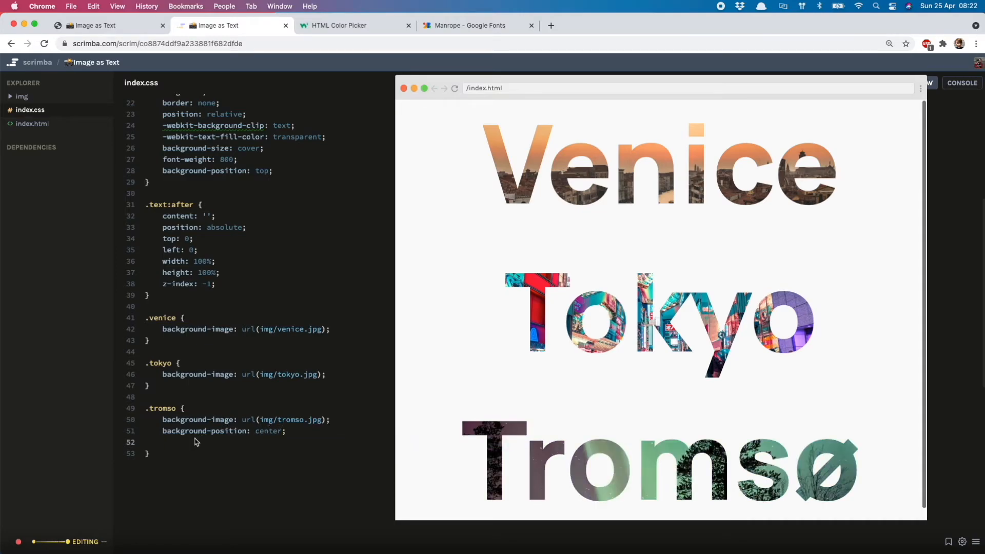
pyautogui.click(163, 442)
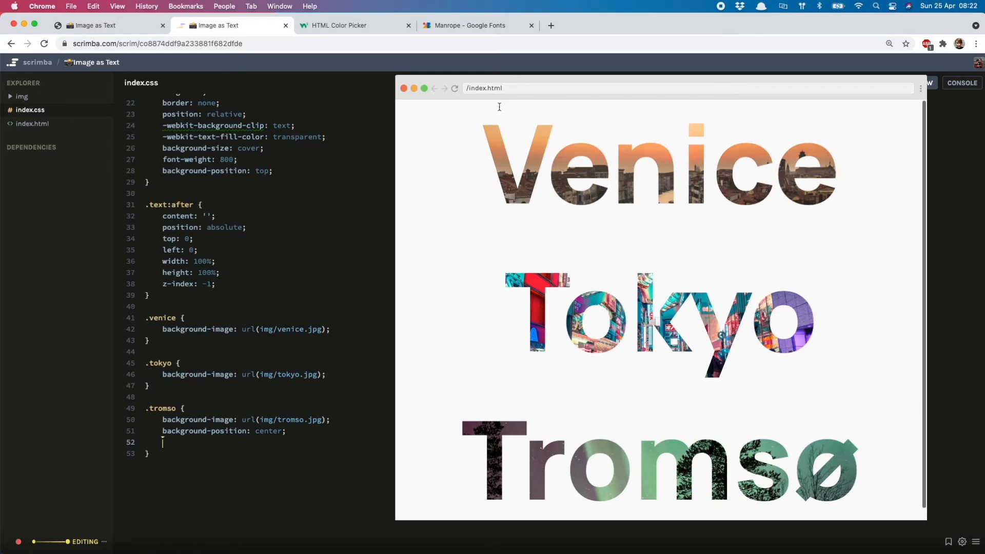
pyautogui.moveTo(888, 176)
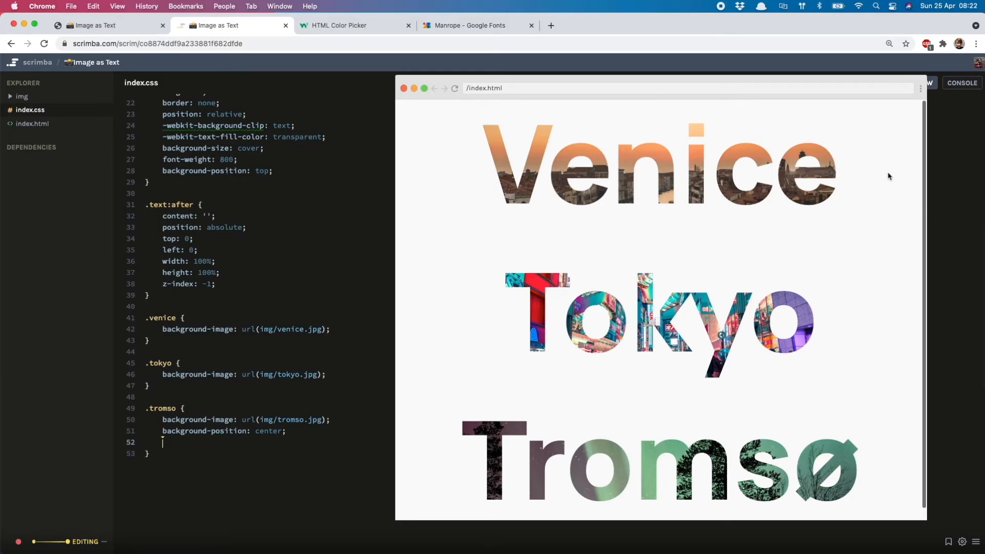
pyautogui.moveTo(504, 143)
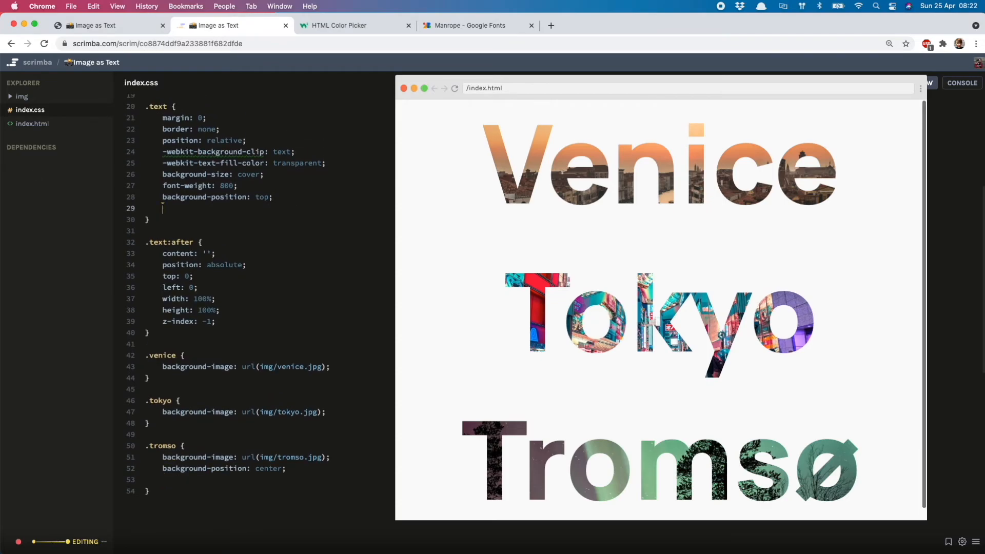
# Add filter: invert(100%) then a contrast(200%) filter to .text
pyautogui.write('filter: invert(100%')
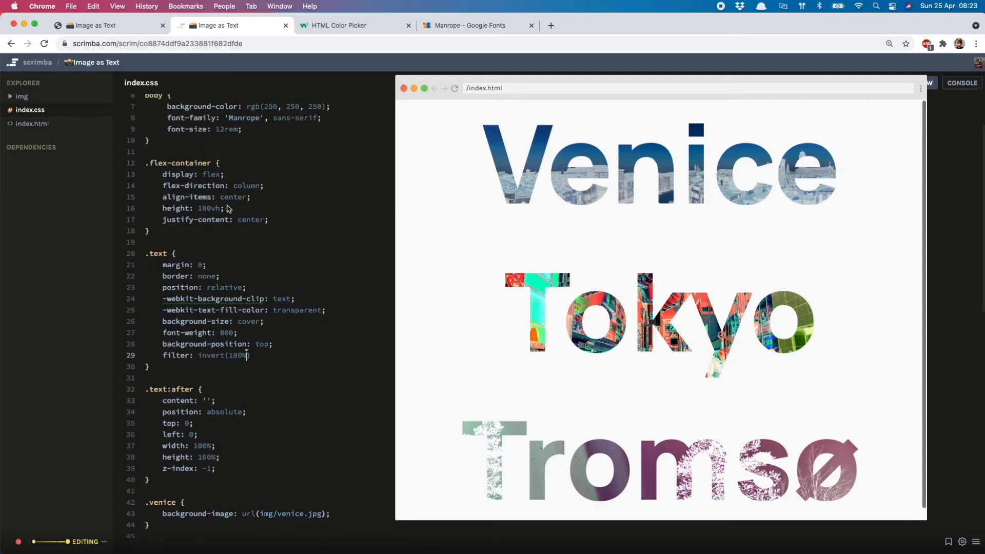
pyautogui.write('background: black; */')
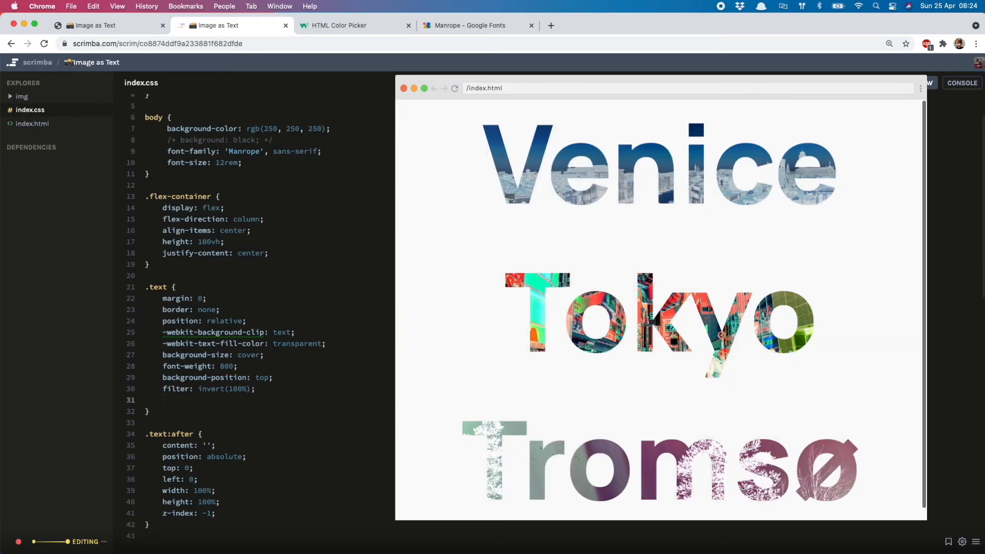
pyautogui.write('filter: contrast($1')
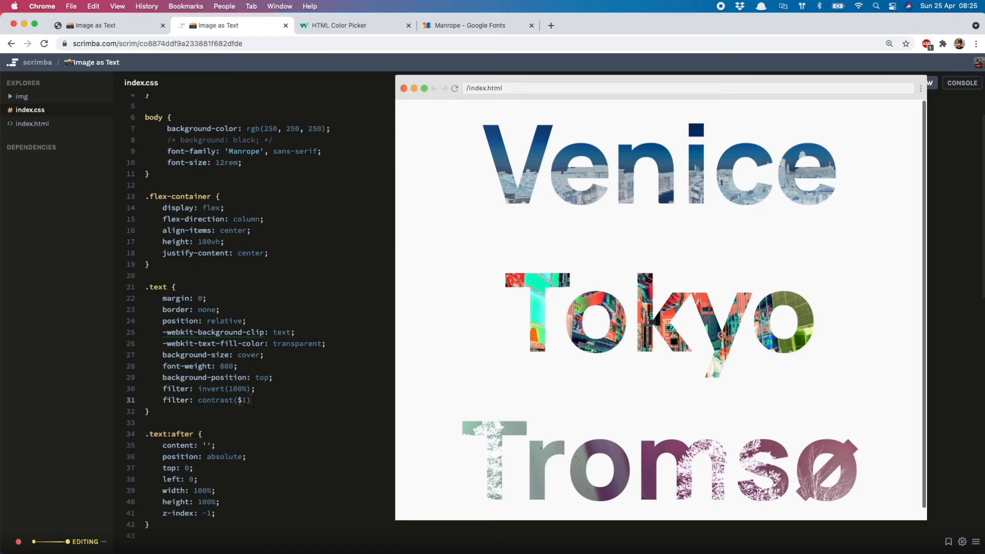
pyautogui.write('200%')
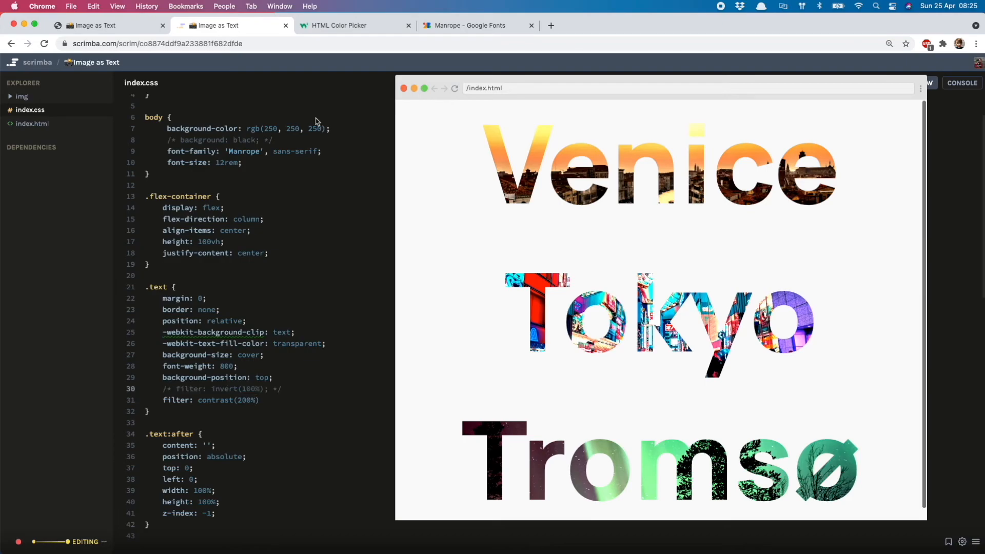
# Add an opacity filter, keep only contrast active, and begin a background property
pyautogui.click(273, 139)
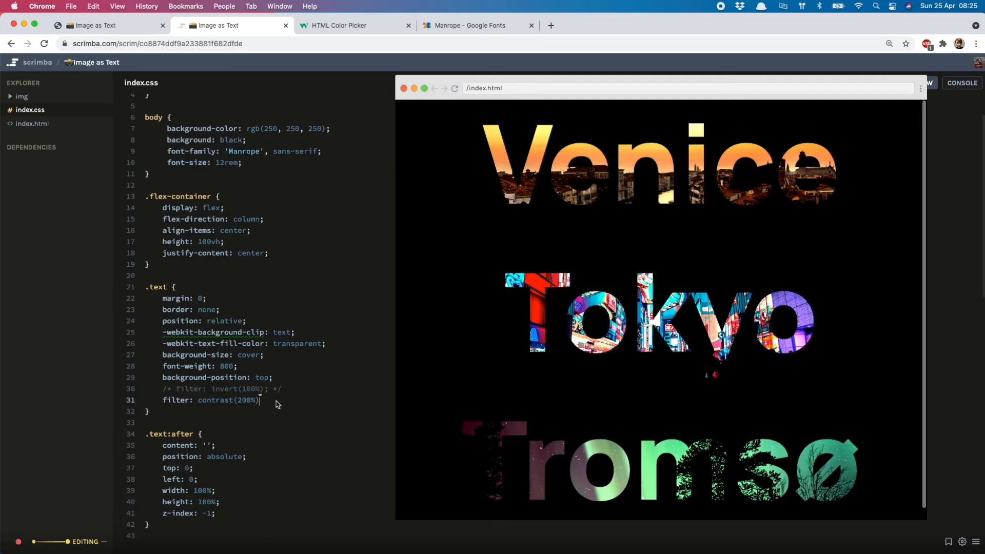
pyautogui.write('filter: opacity(75%')
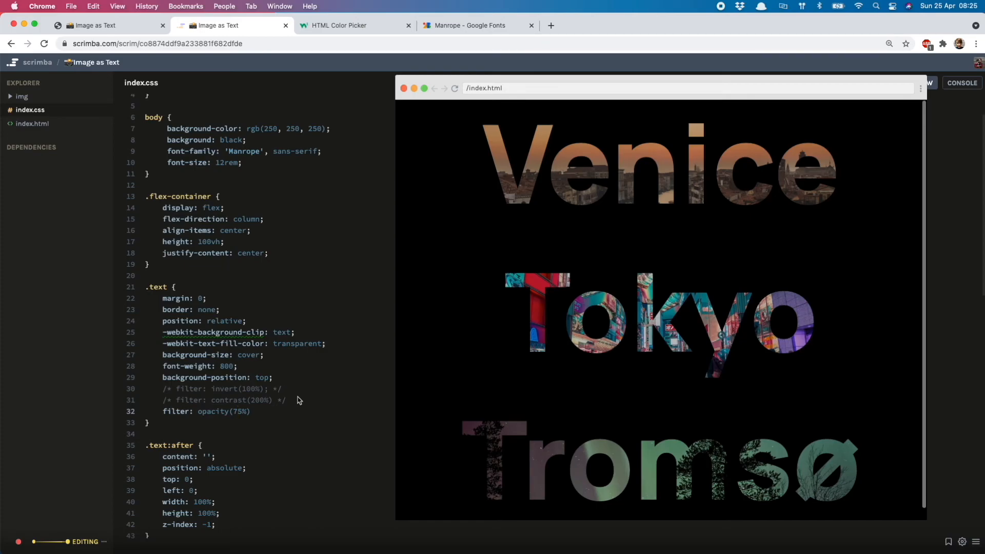
pyautogui.moveTo(255, 394)
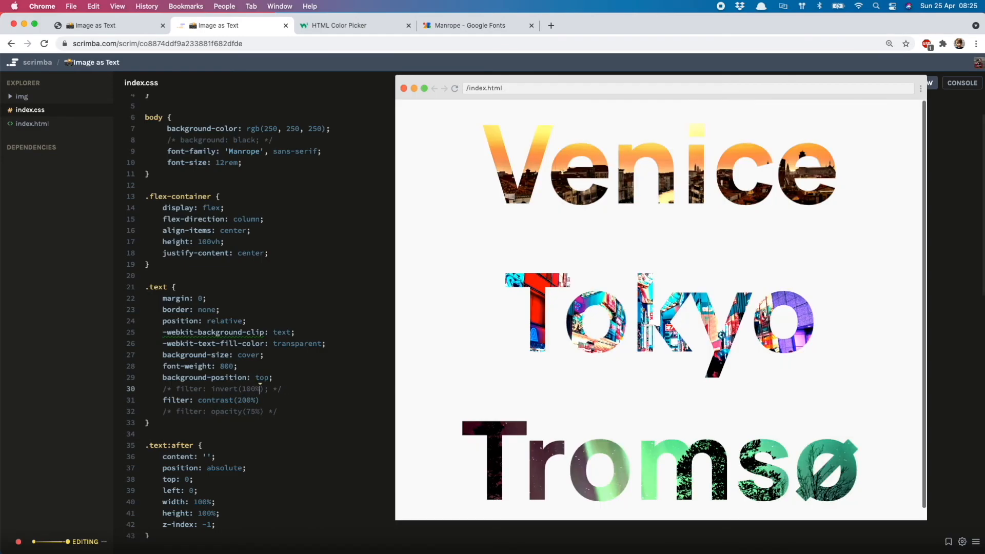
pyautogui.moveTo(326, 412)
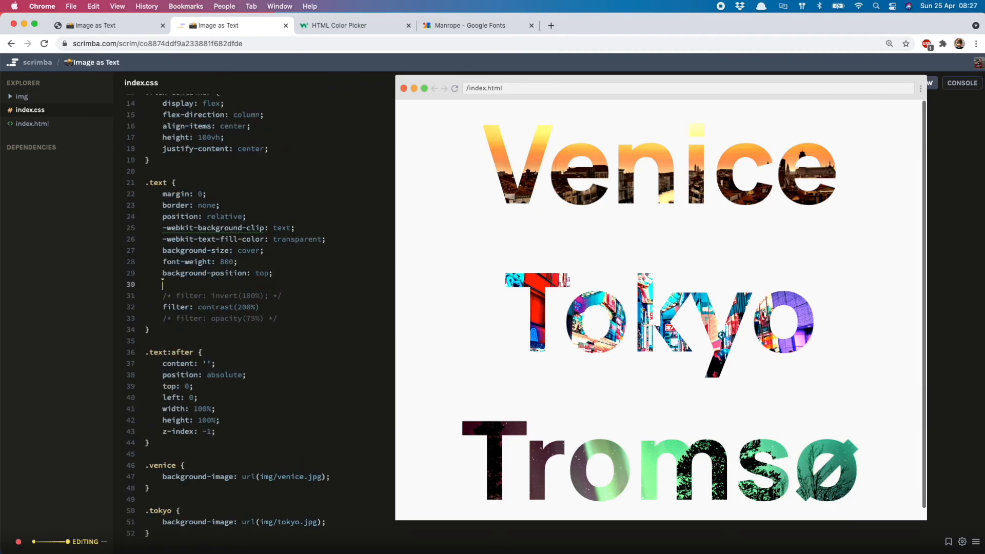
pyautogui.write('background:')
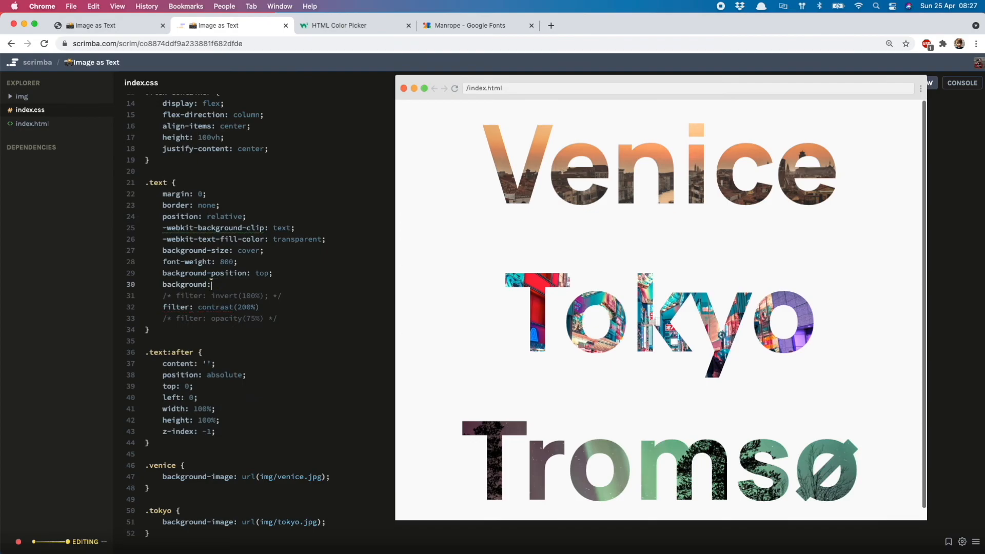